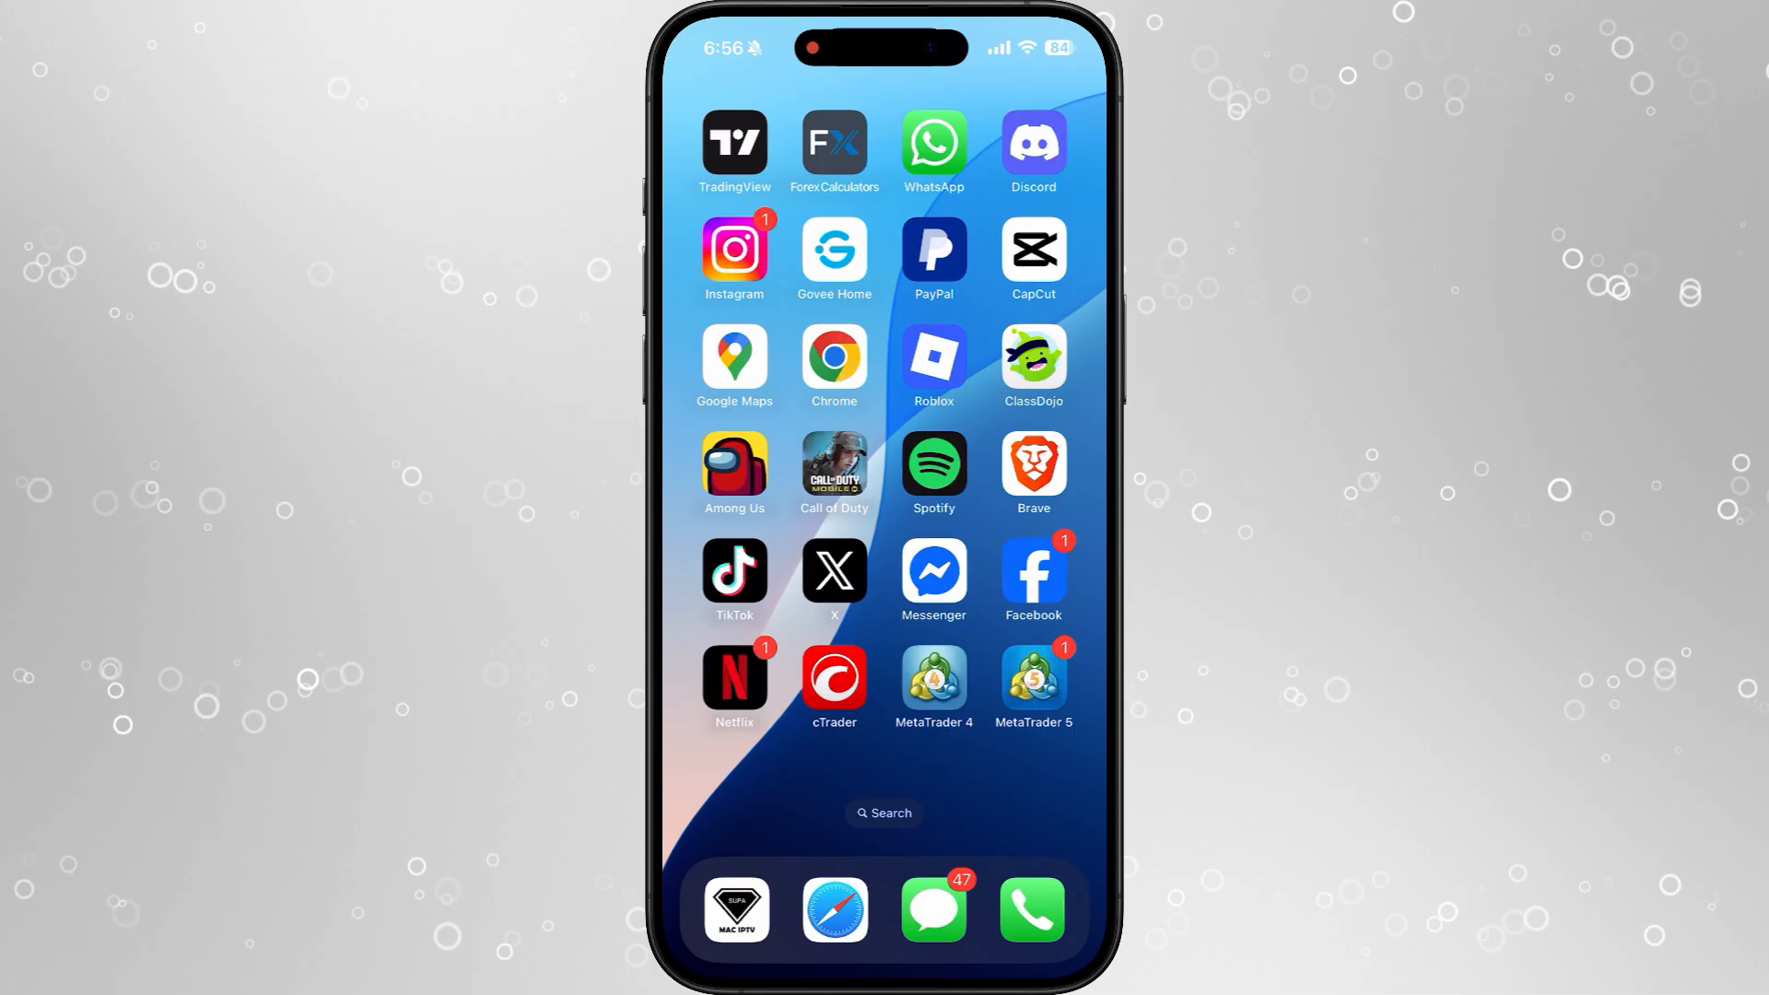
# Launch TikTok and reach Settings and privacy through the profile's menu.
pyautogui.click(733, 569)
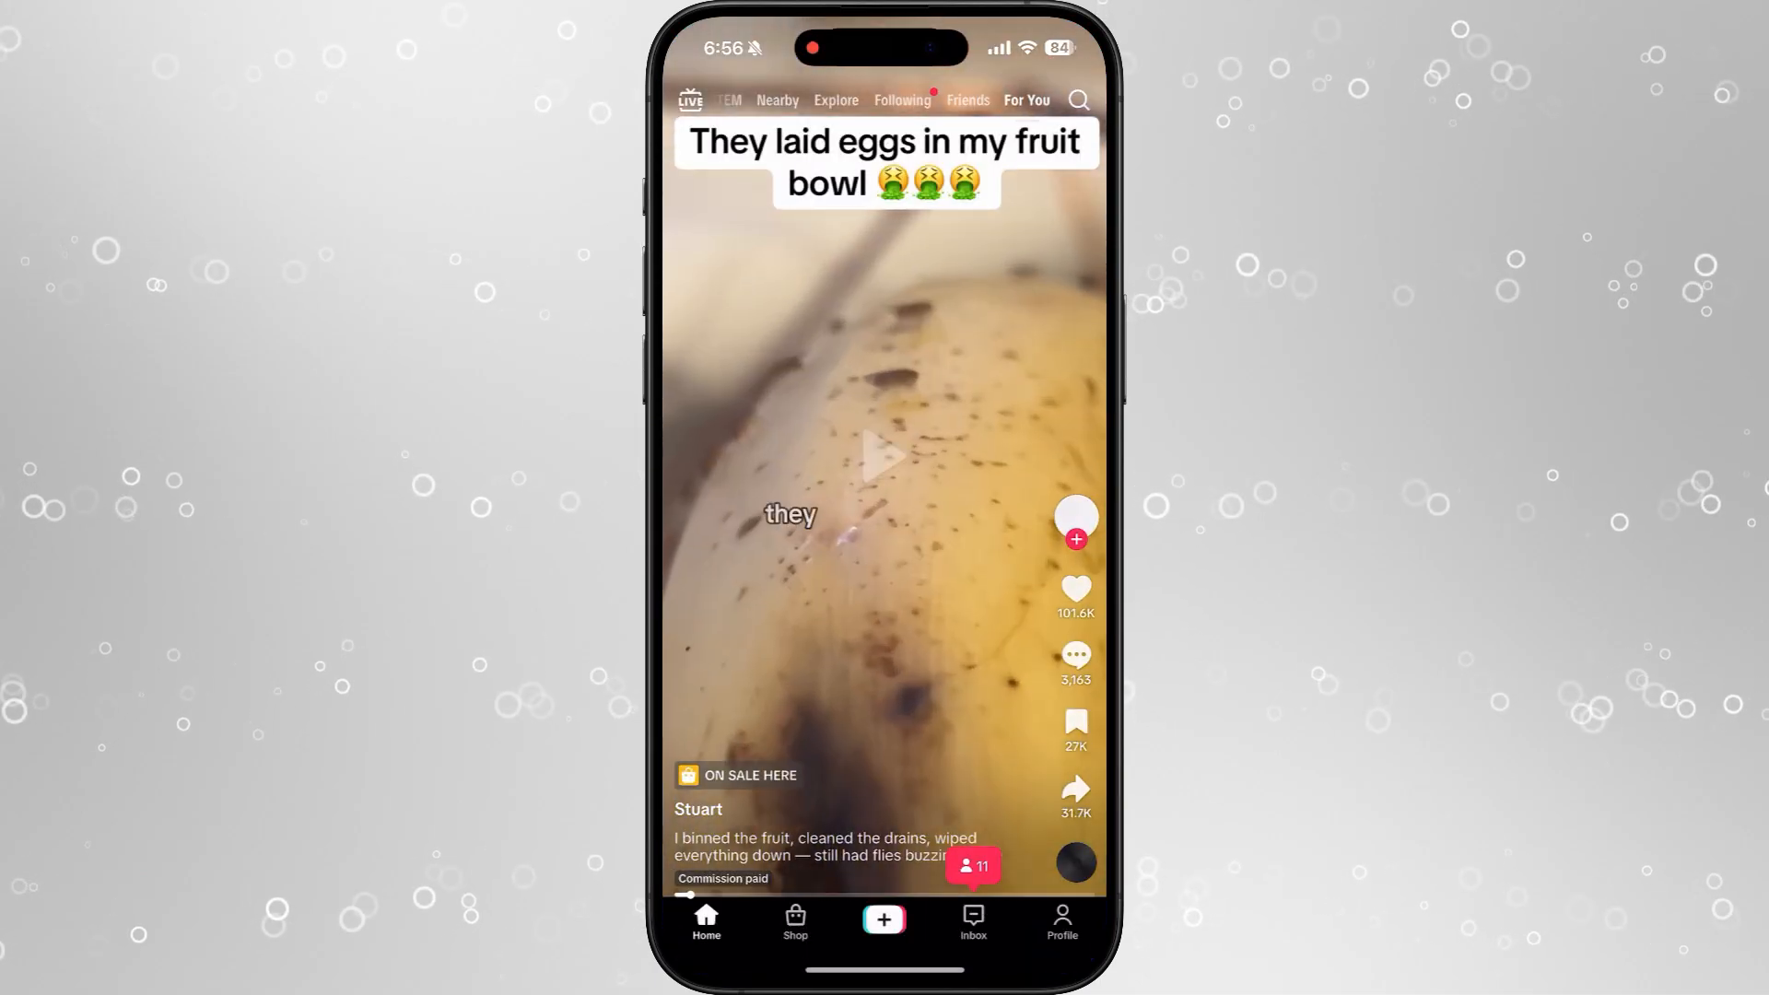
pyautogui.click(1062, 921)
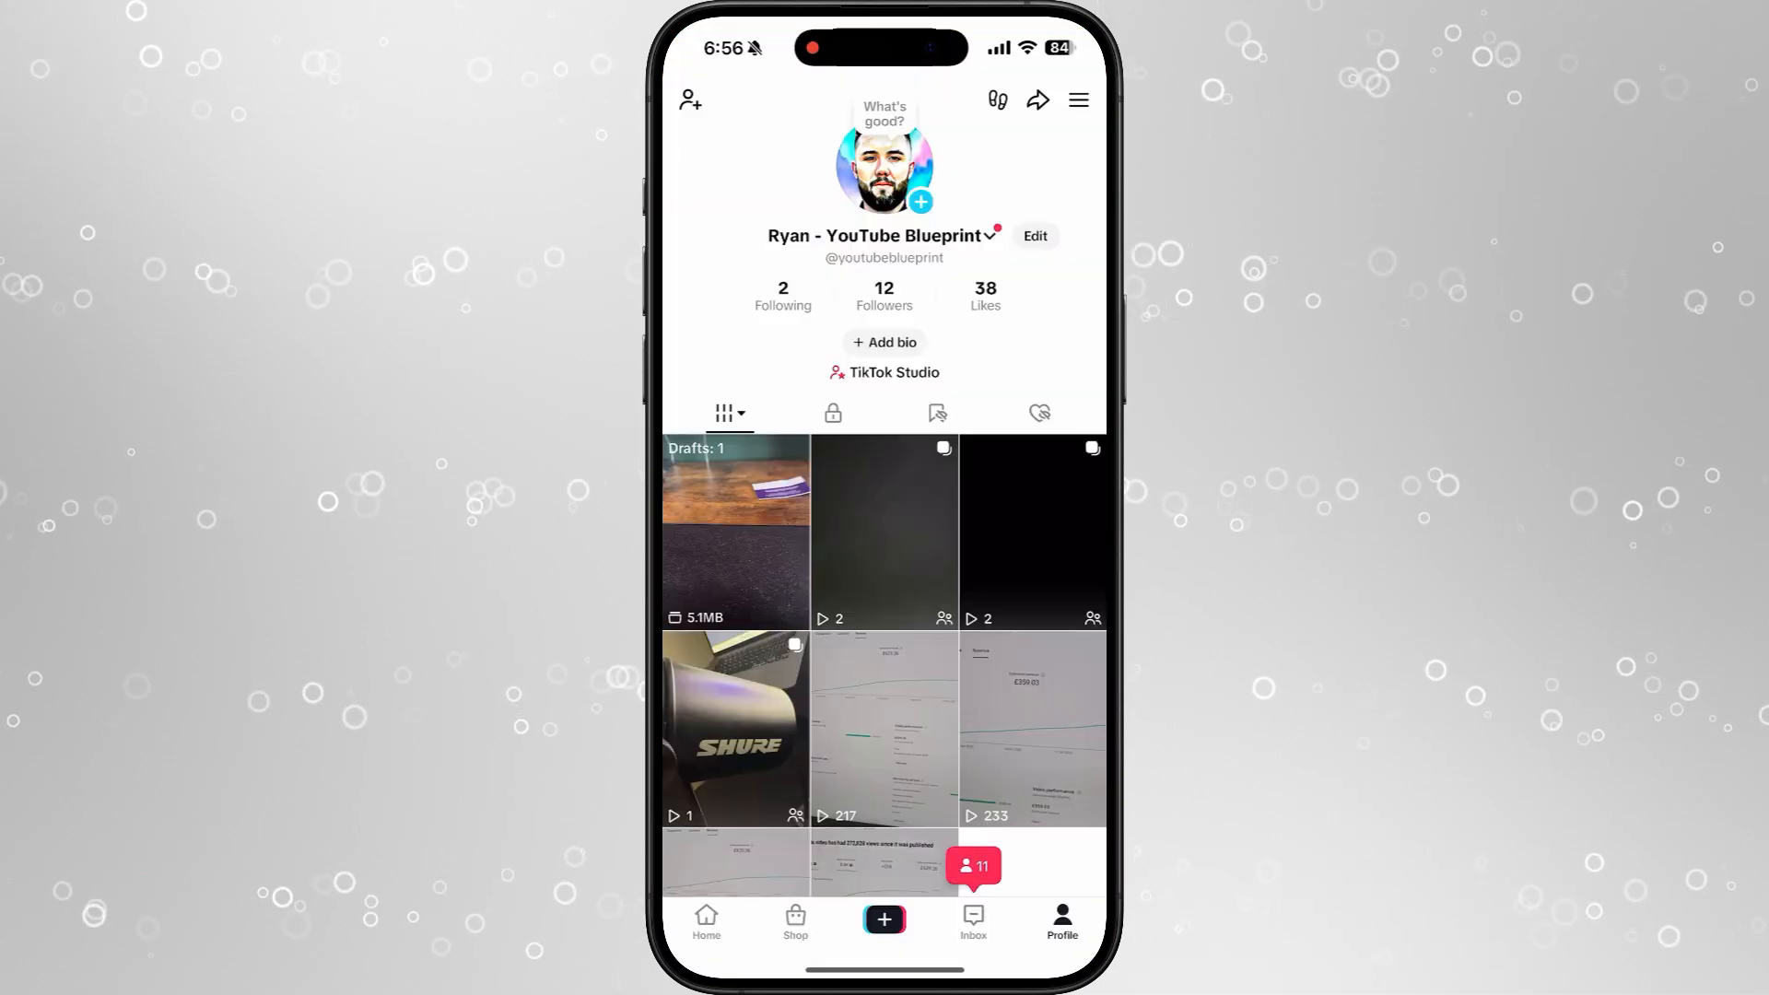
pyautogui.click(1076, 100)
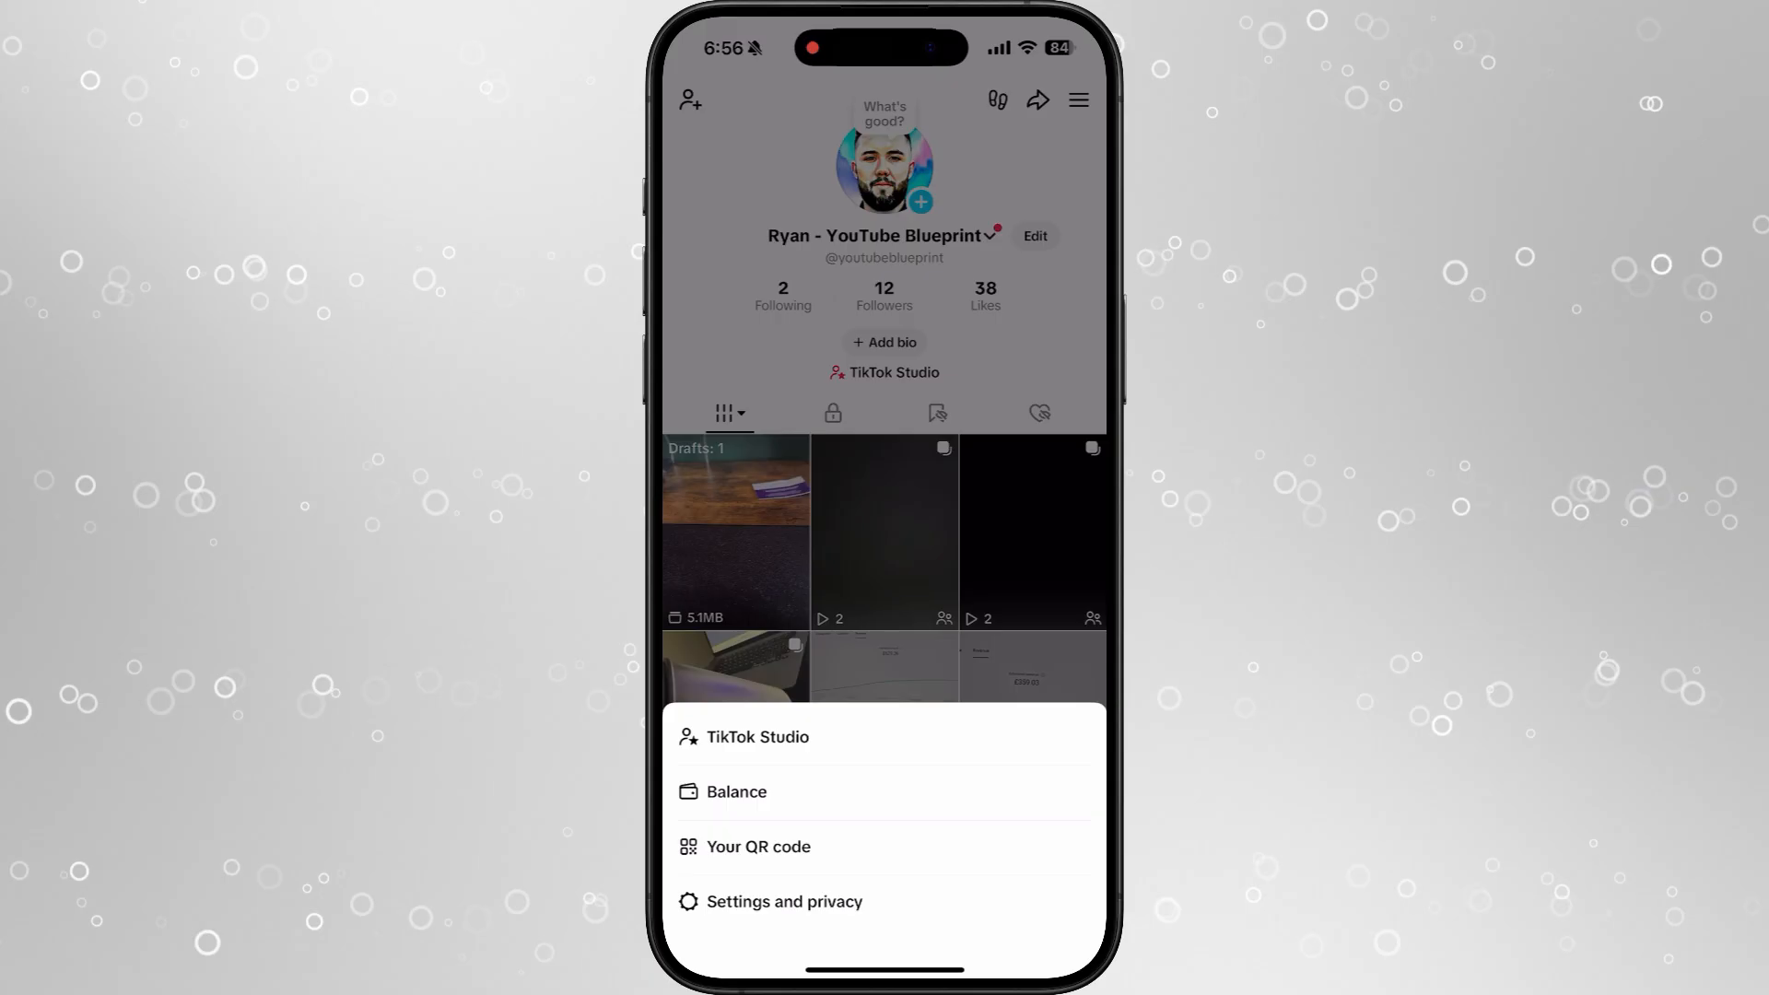
pyautogui.click(785, 901)
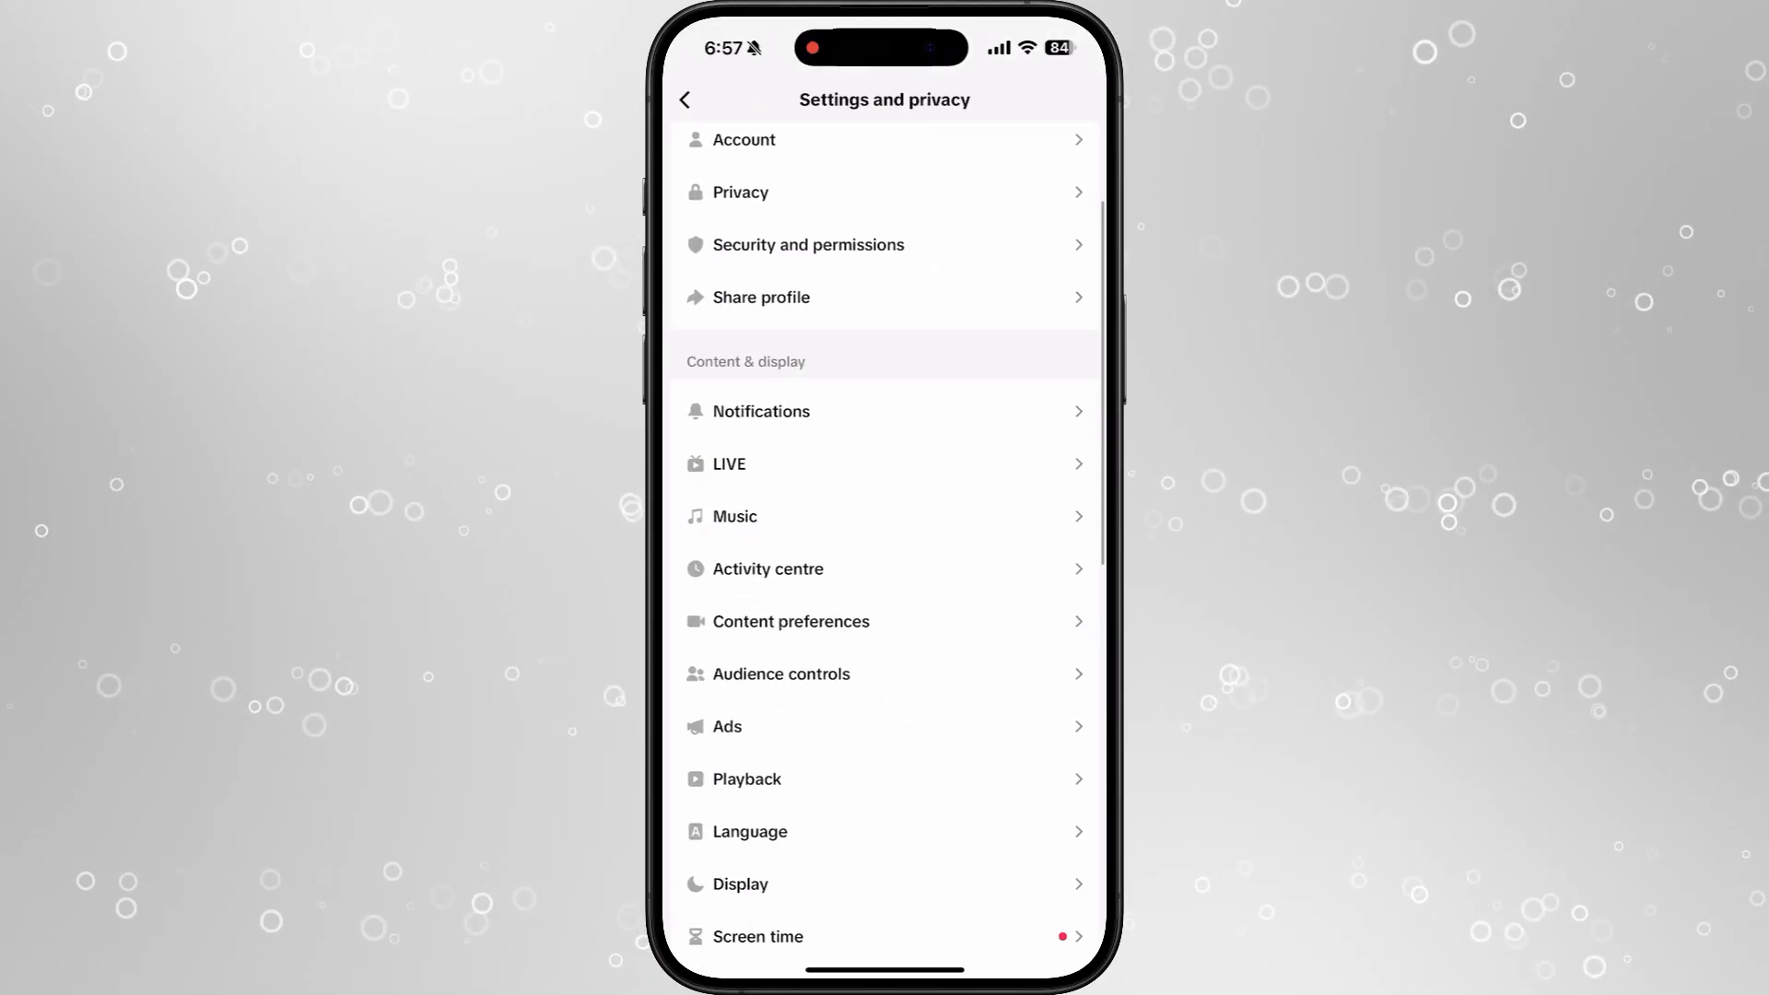
# Select and delete all search history in Activity centre, then return to Settings and privacy.
pyautogui.click(770, 569)
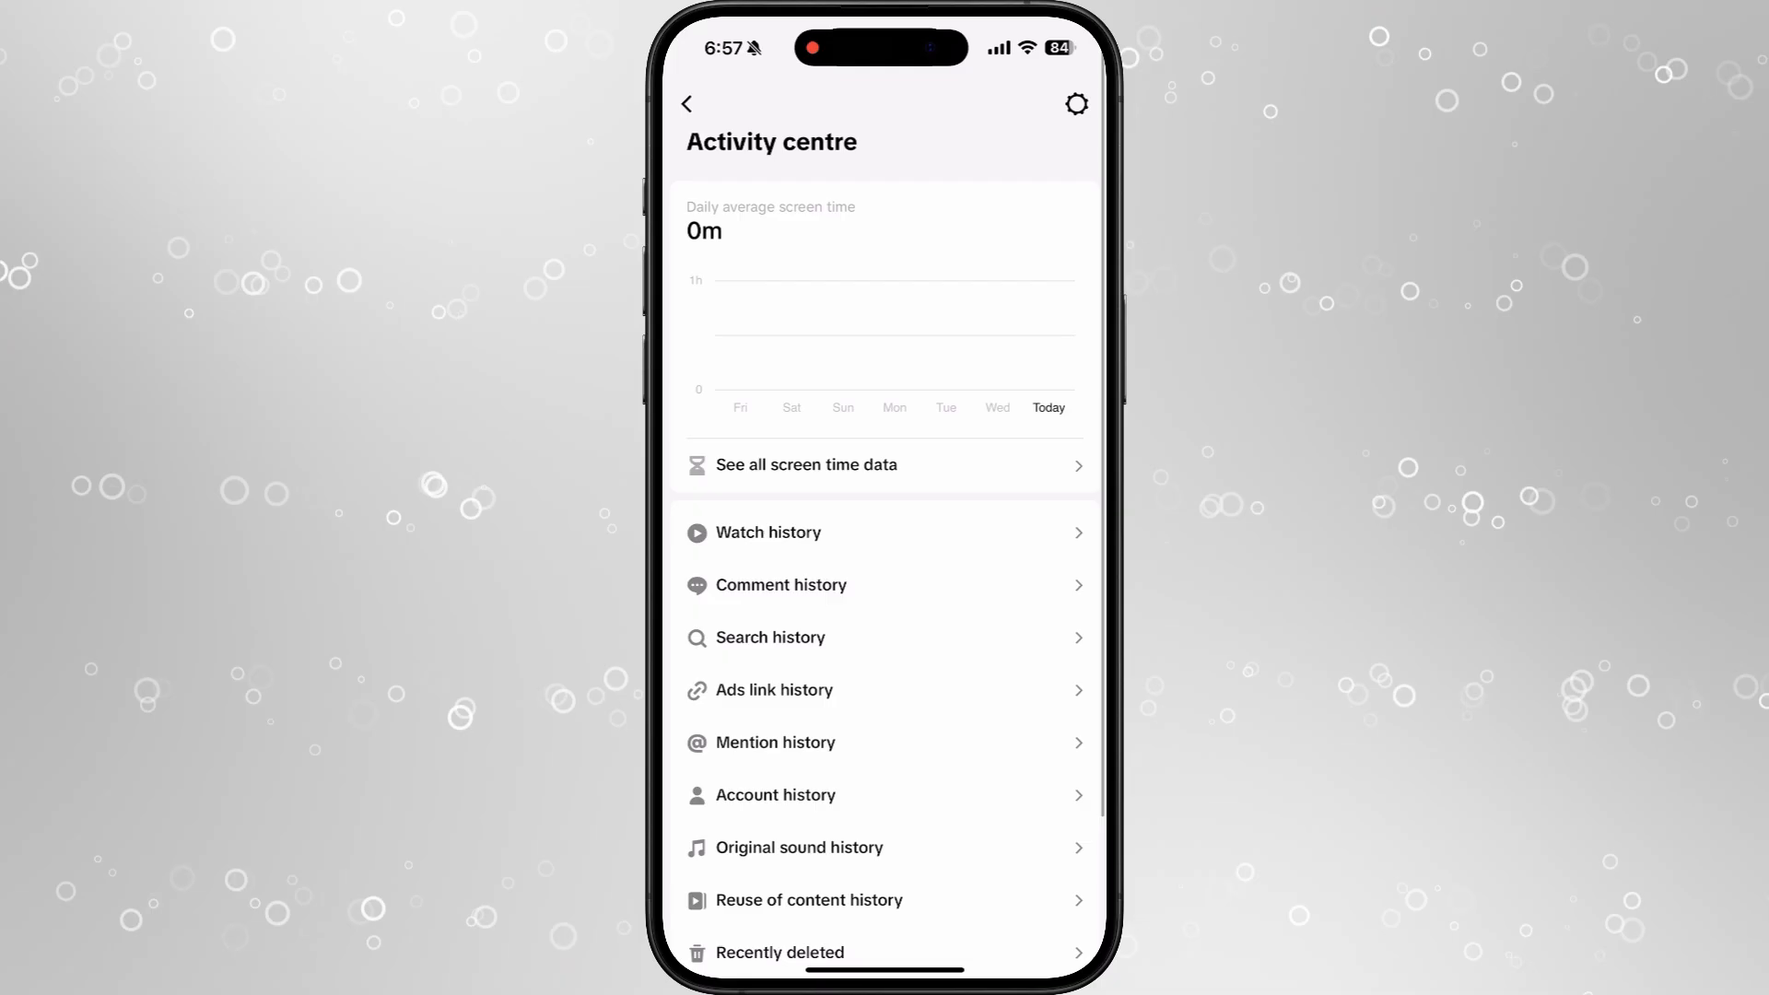
pyautogui.click(772, 637)
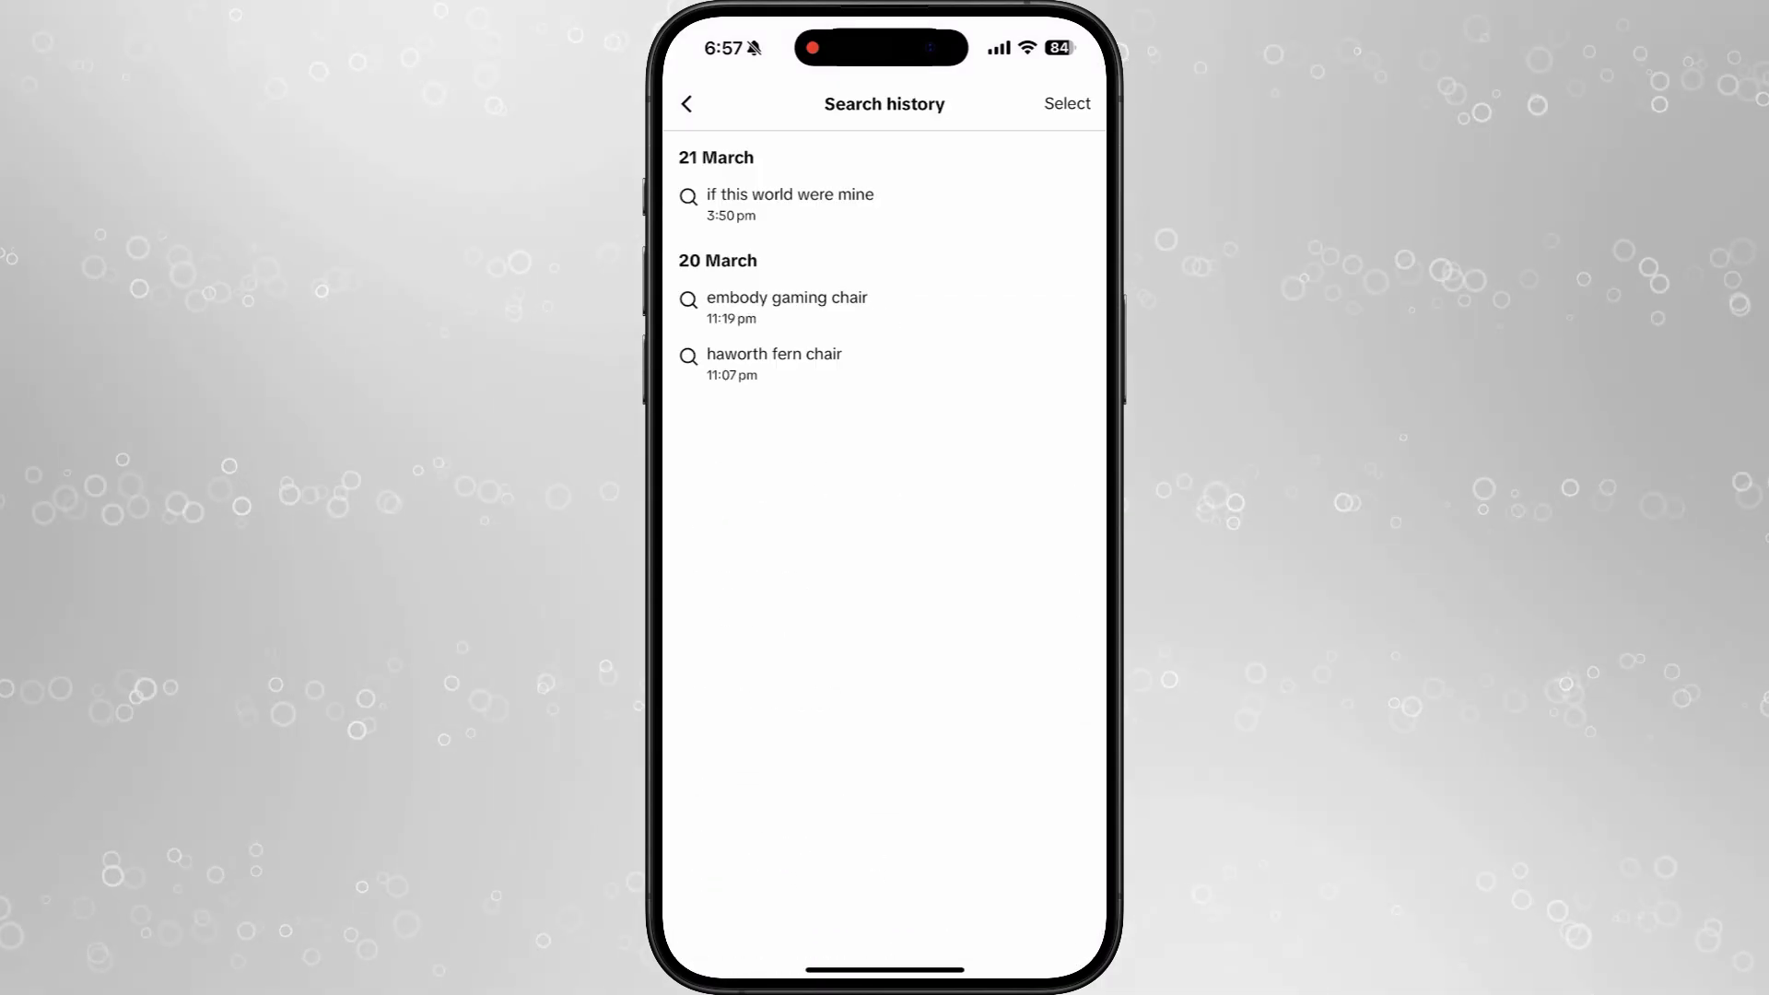
pyautogui.click(1065, 104)
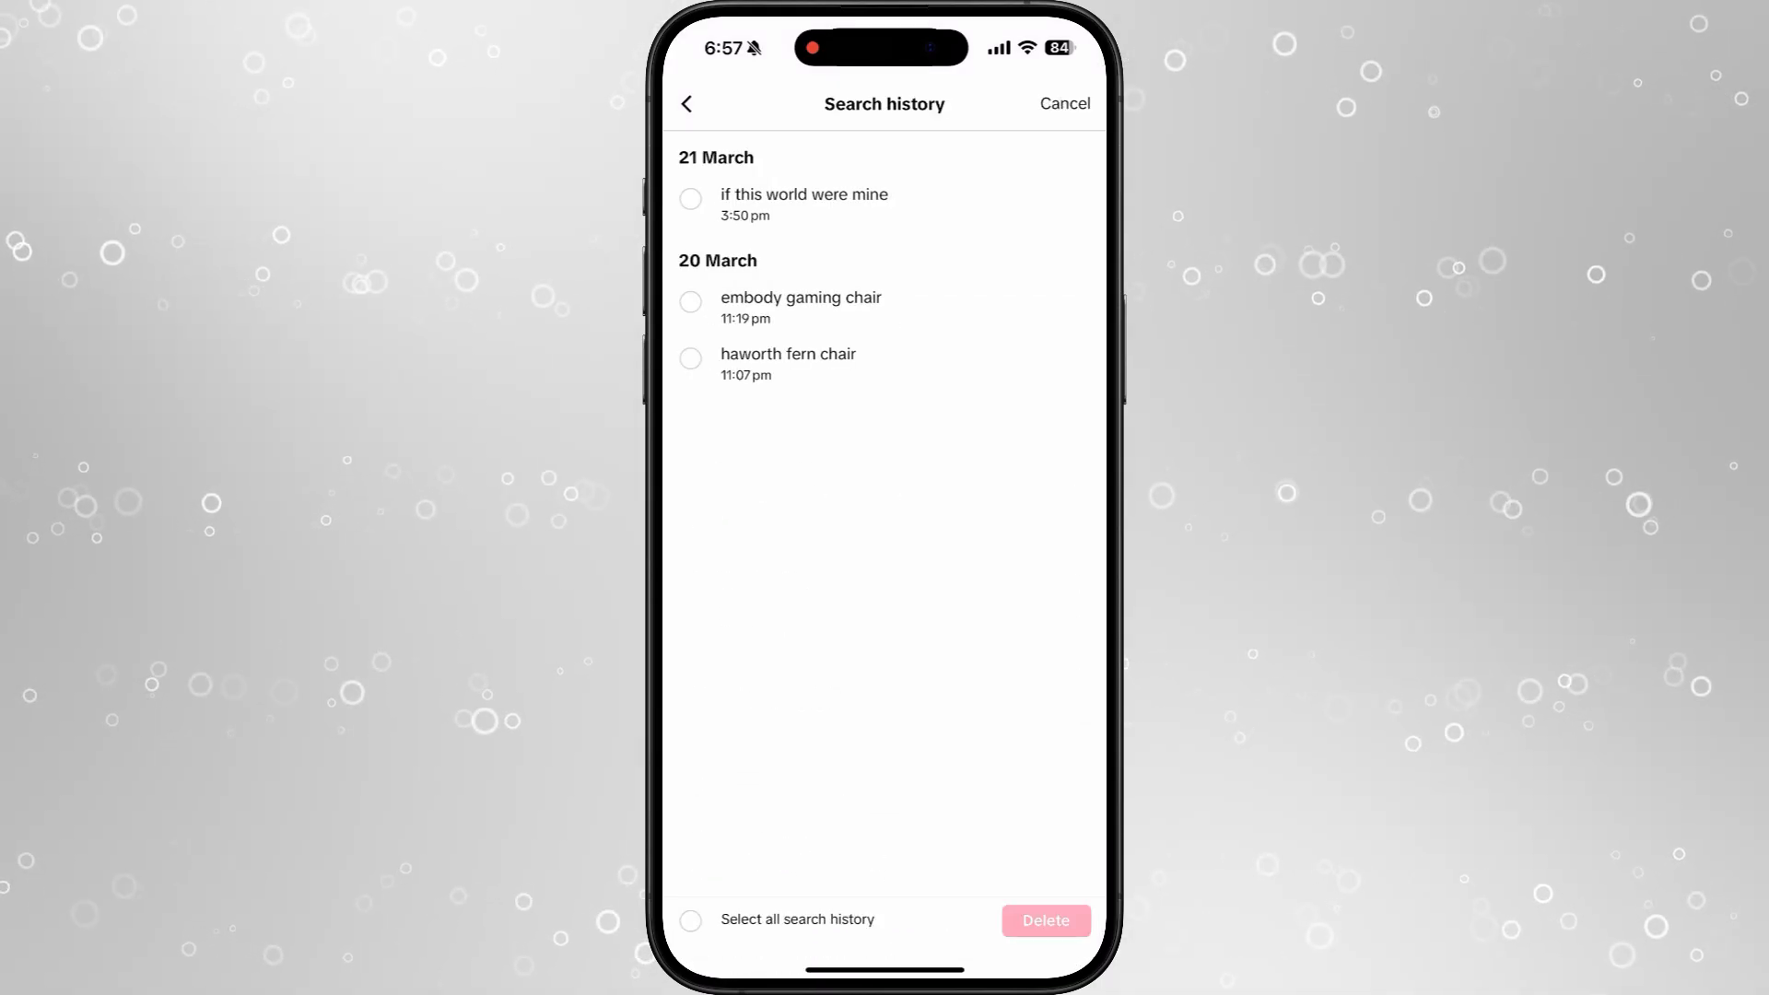
pyautogui.click(689, 919)
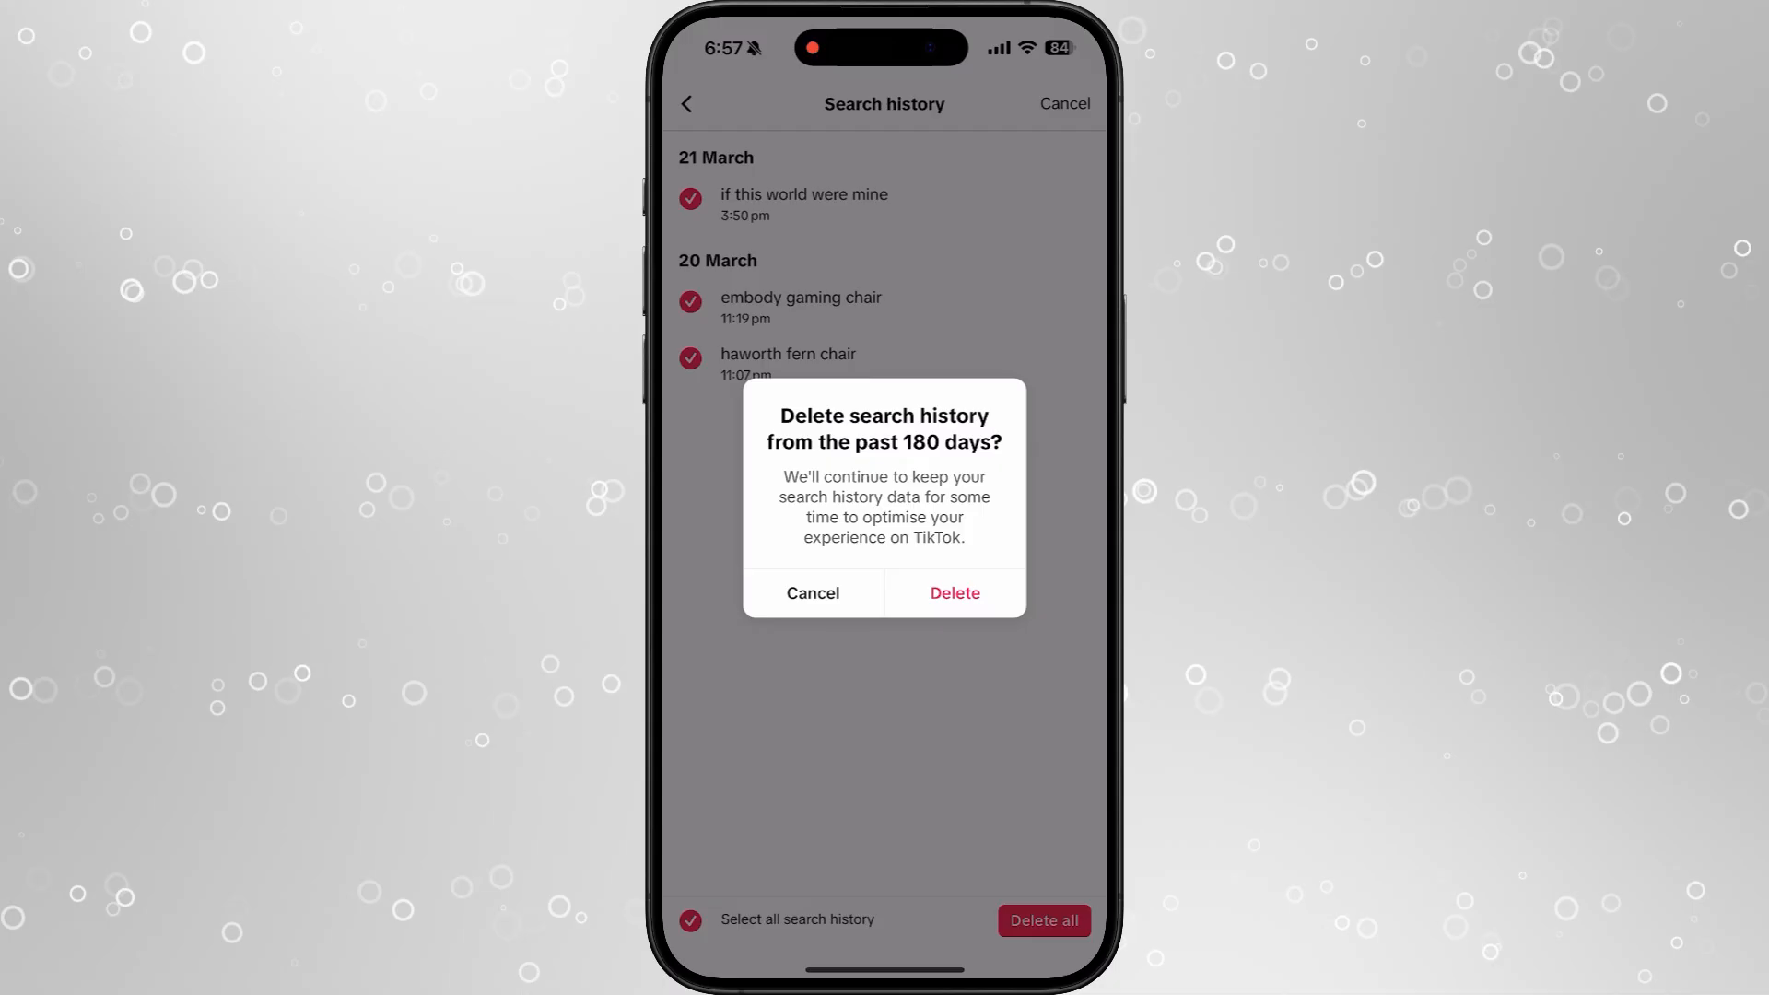
pyautogui.click(954, 592)
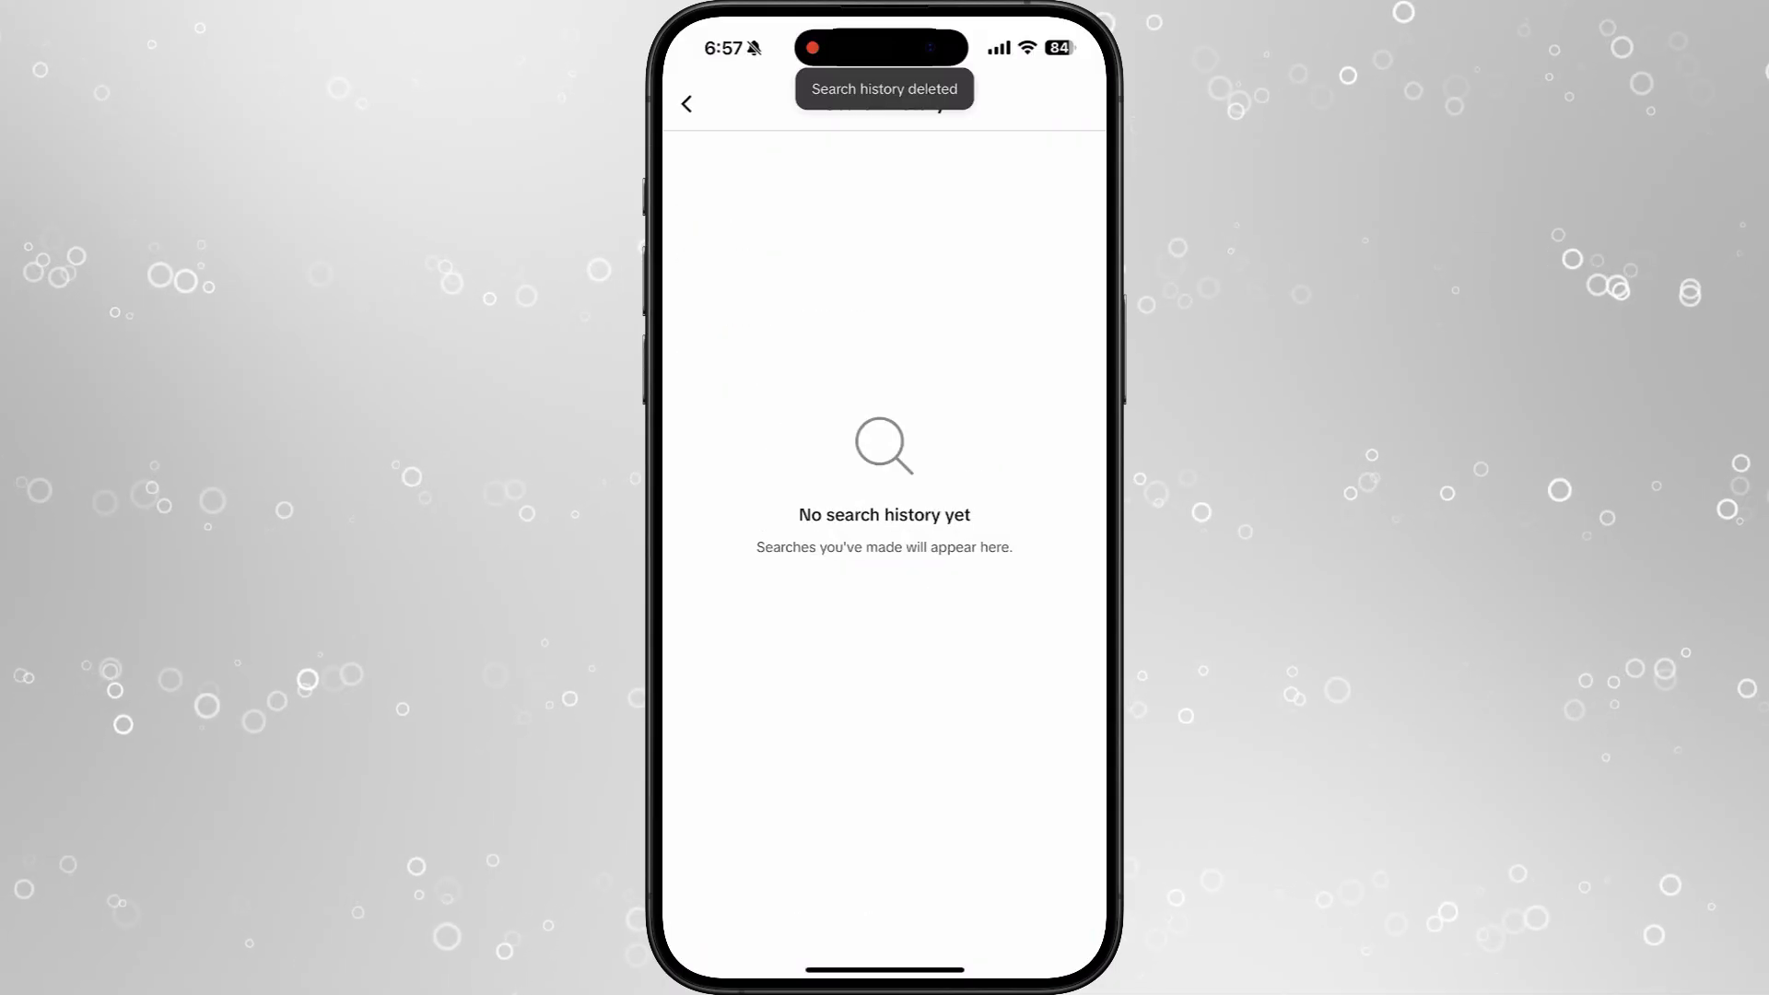
pyautogui.click(685, 103)
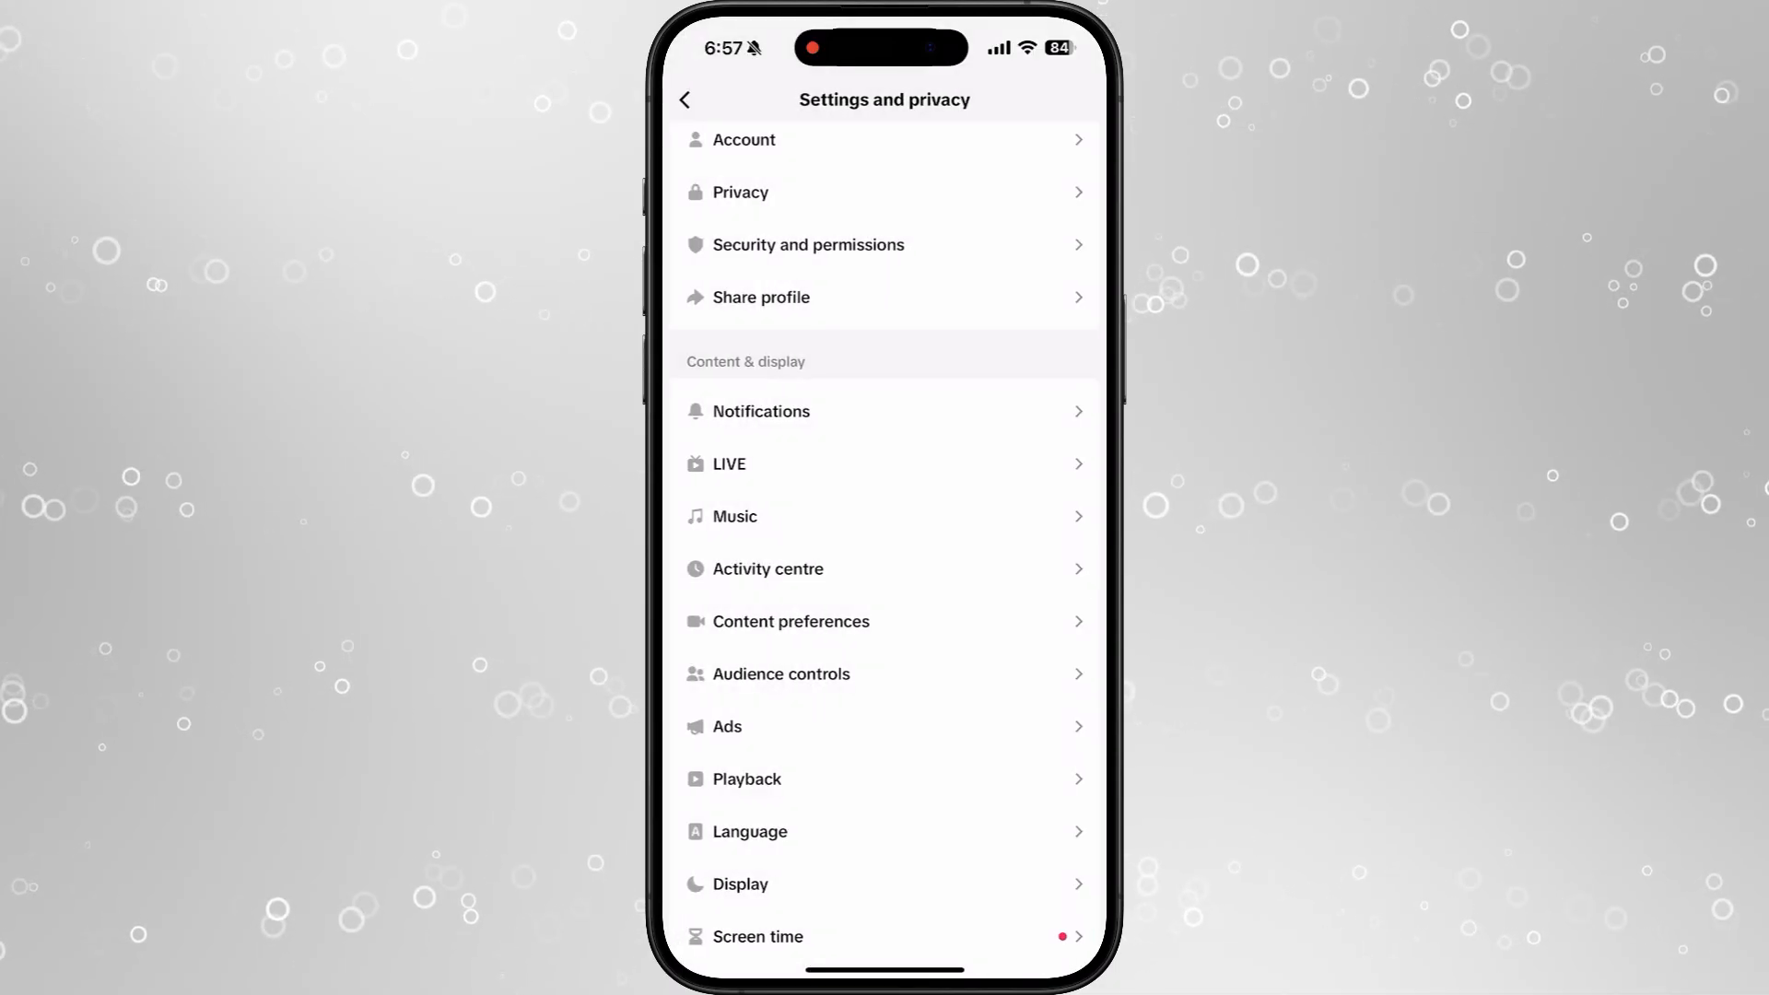
# Switch off Personalised post suggestions notifications, then back out of settings.
pyautogui.click(760, 411)
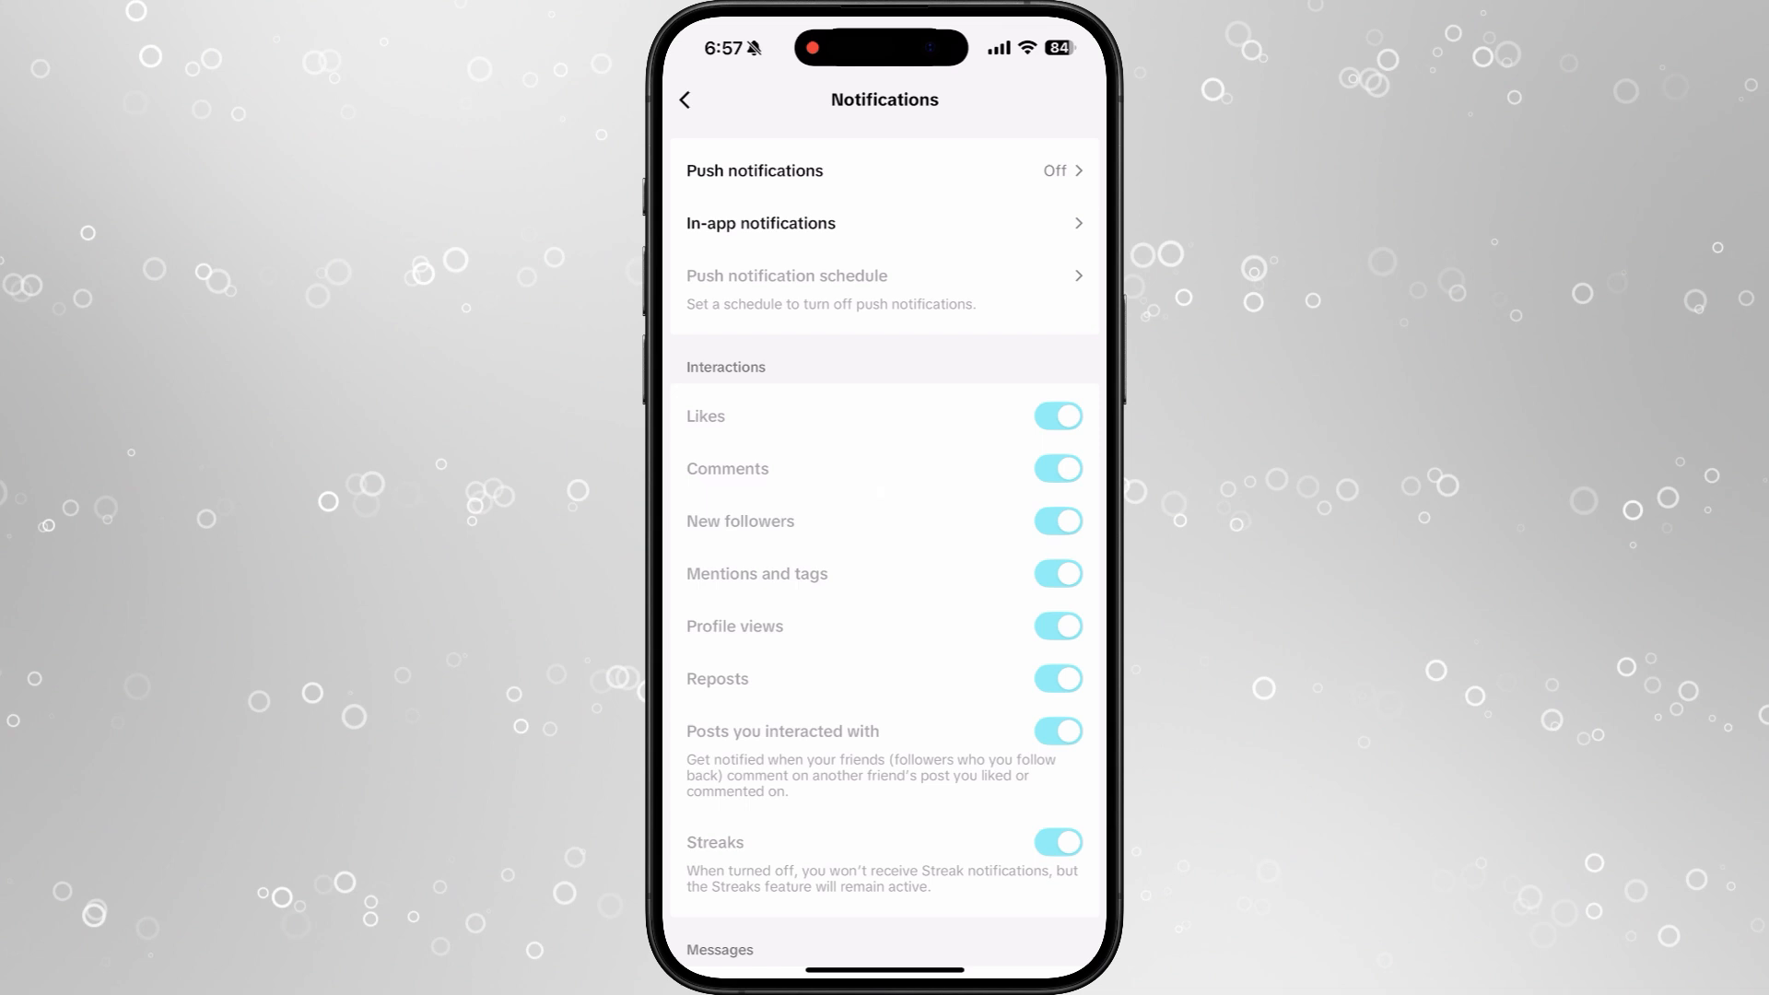
pyautogui.scroll(-3)
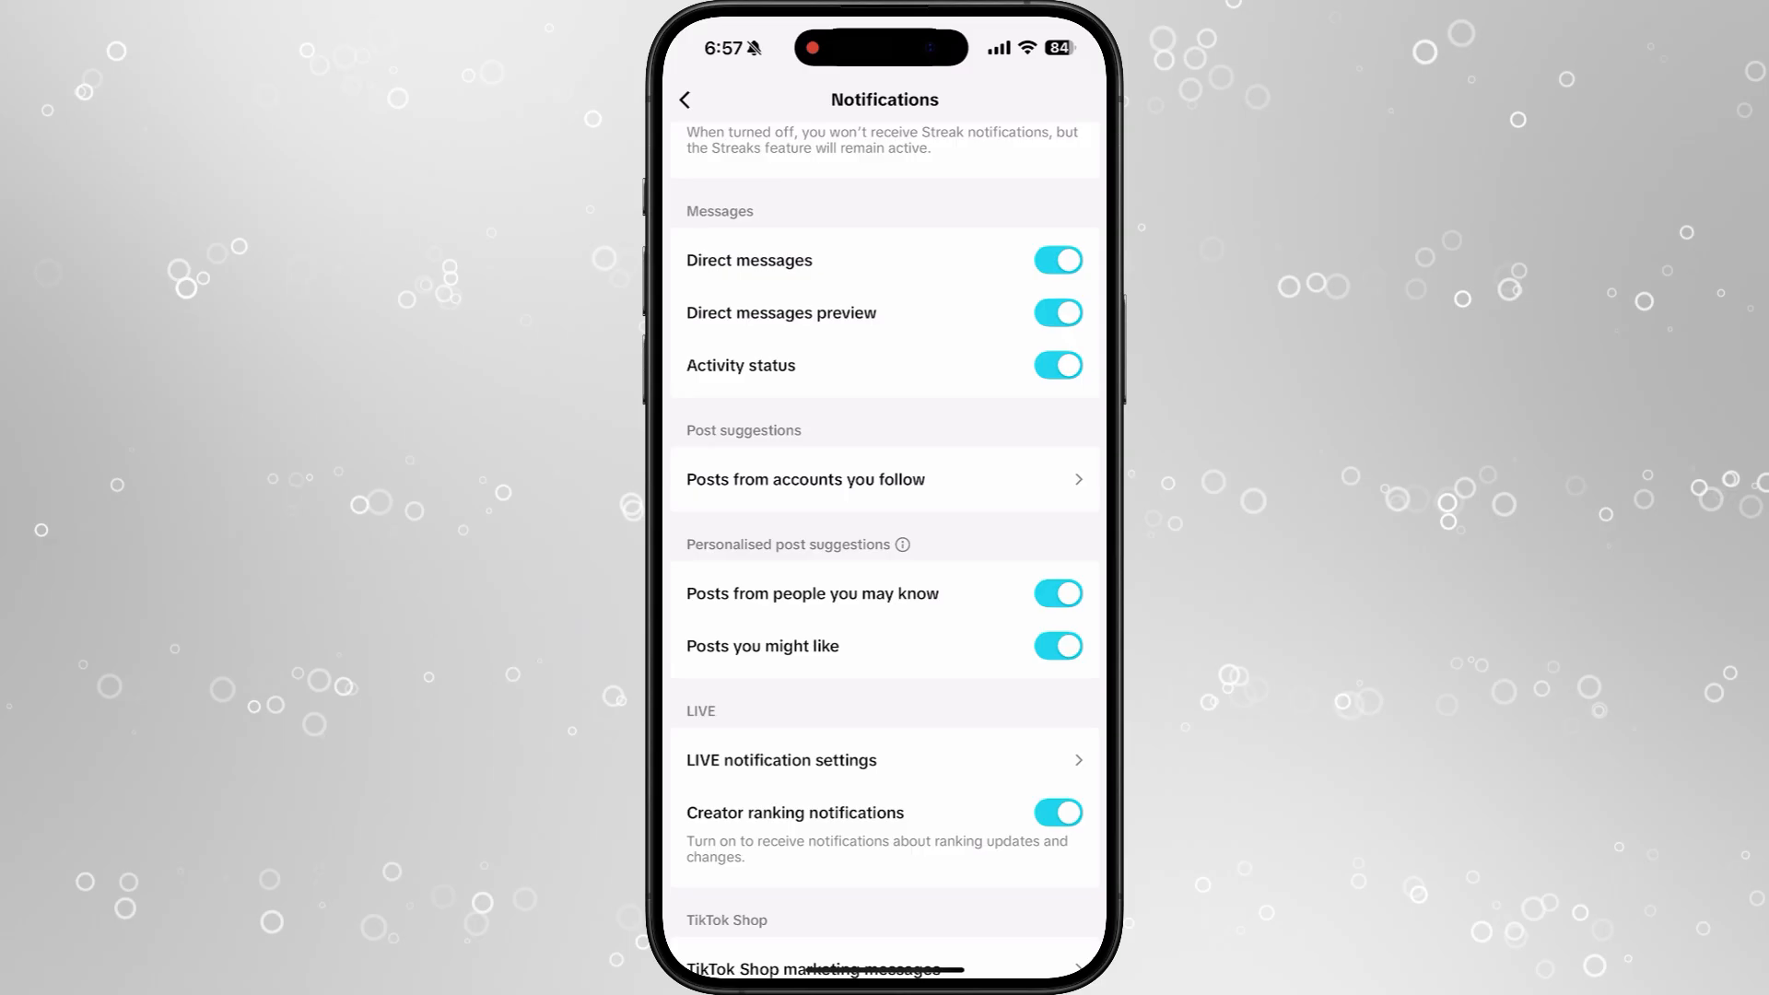
pyautogui.click(1058, 593)
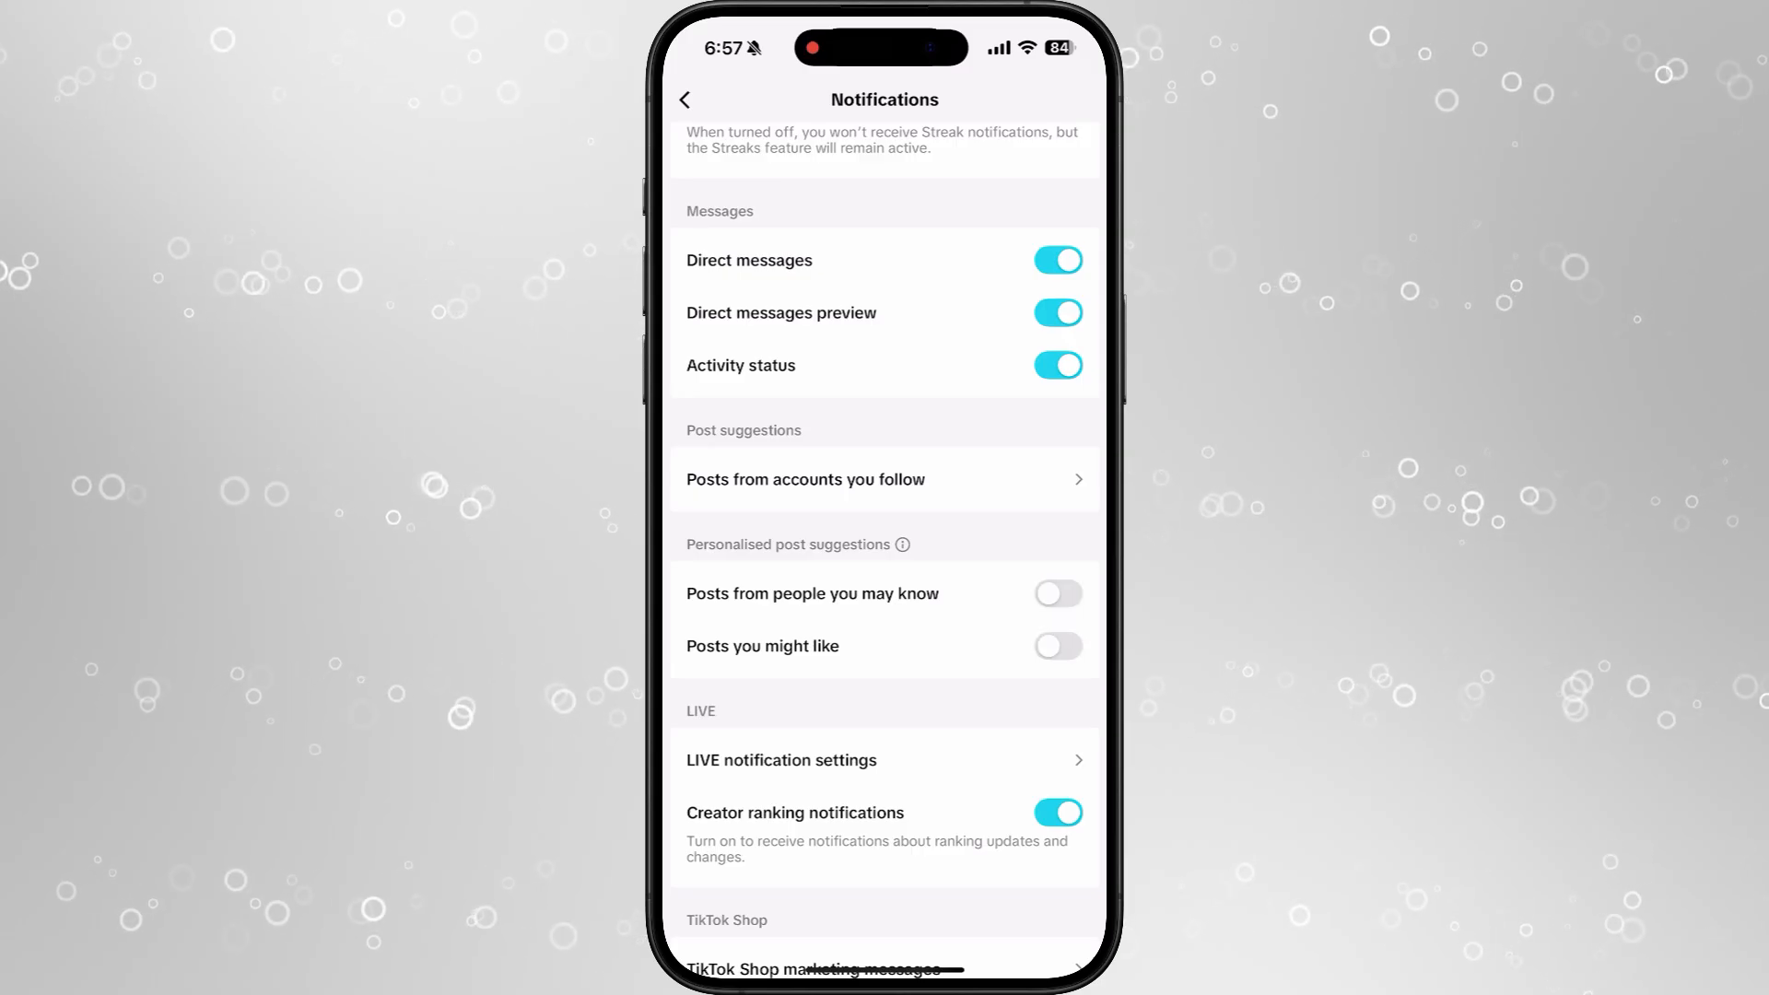
pyautogui.click(684, 99)
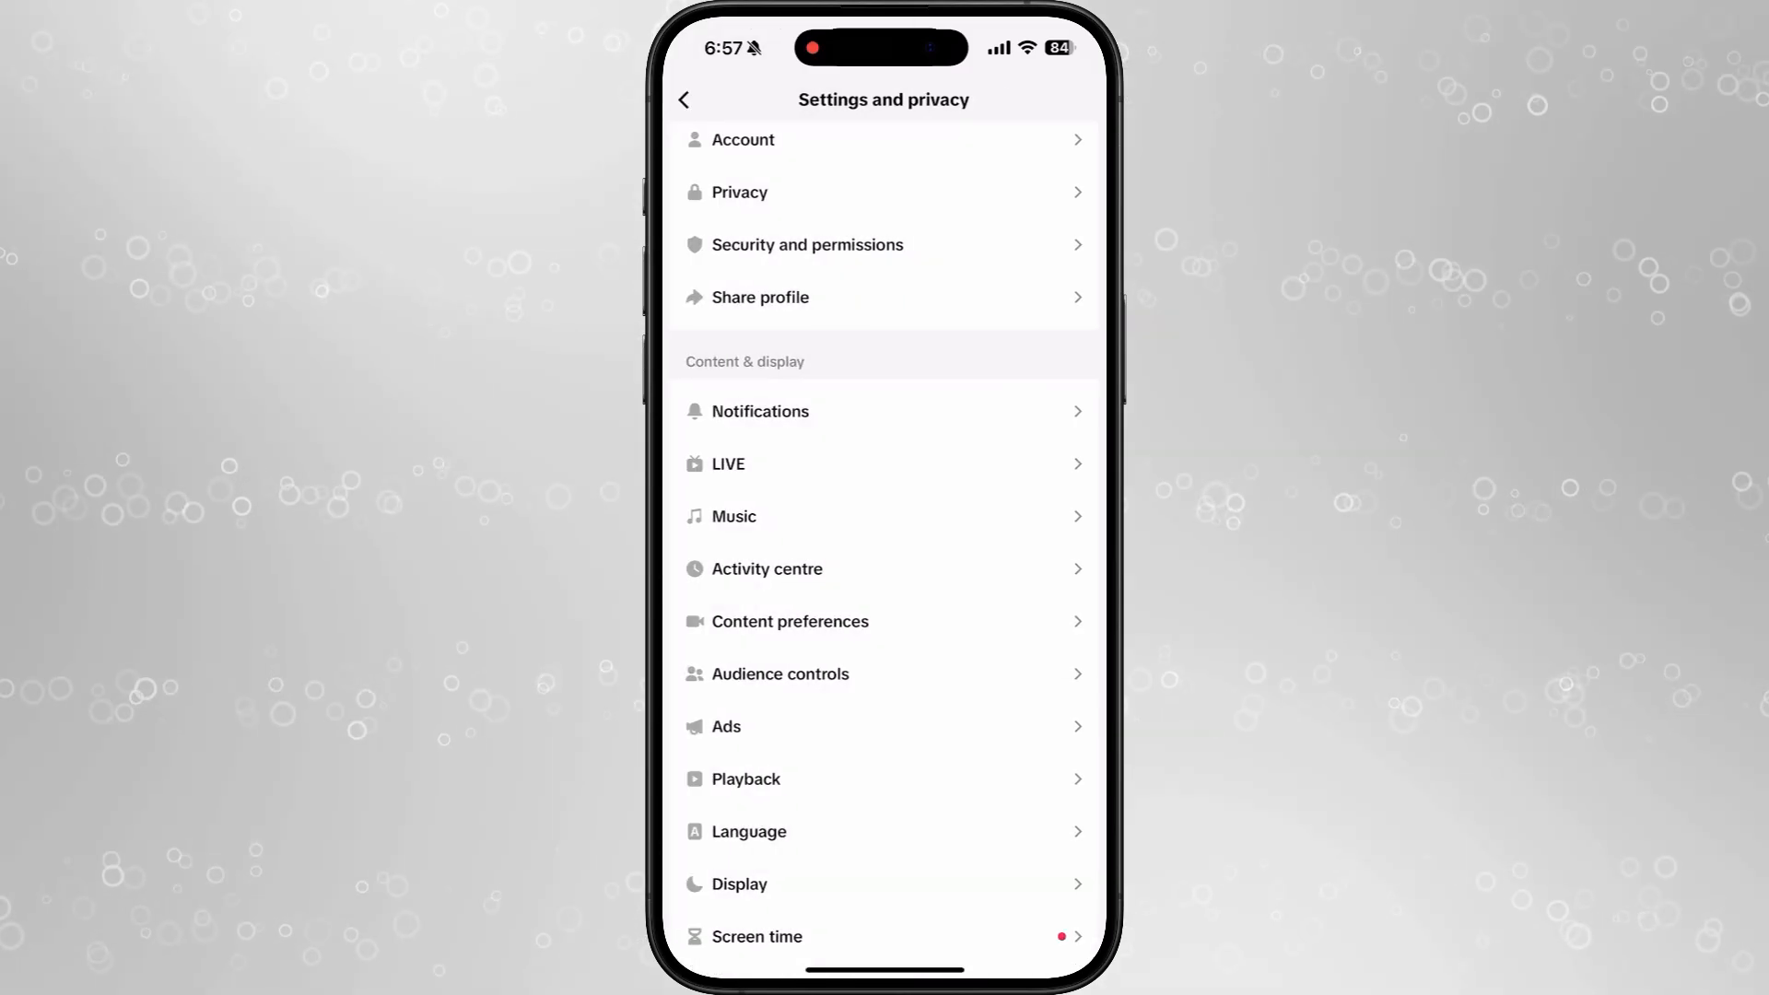
pyautogui.click(684, 99)
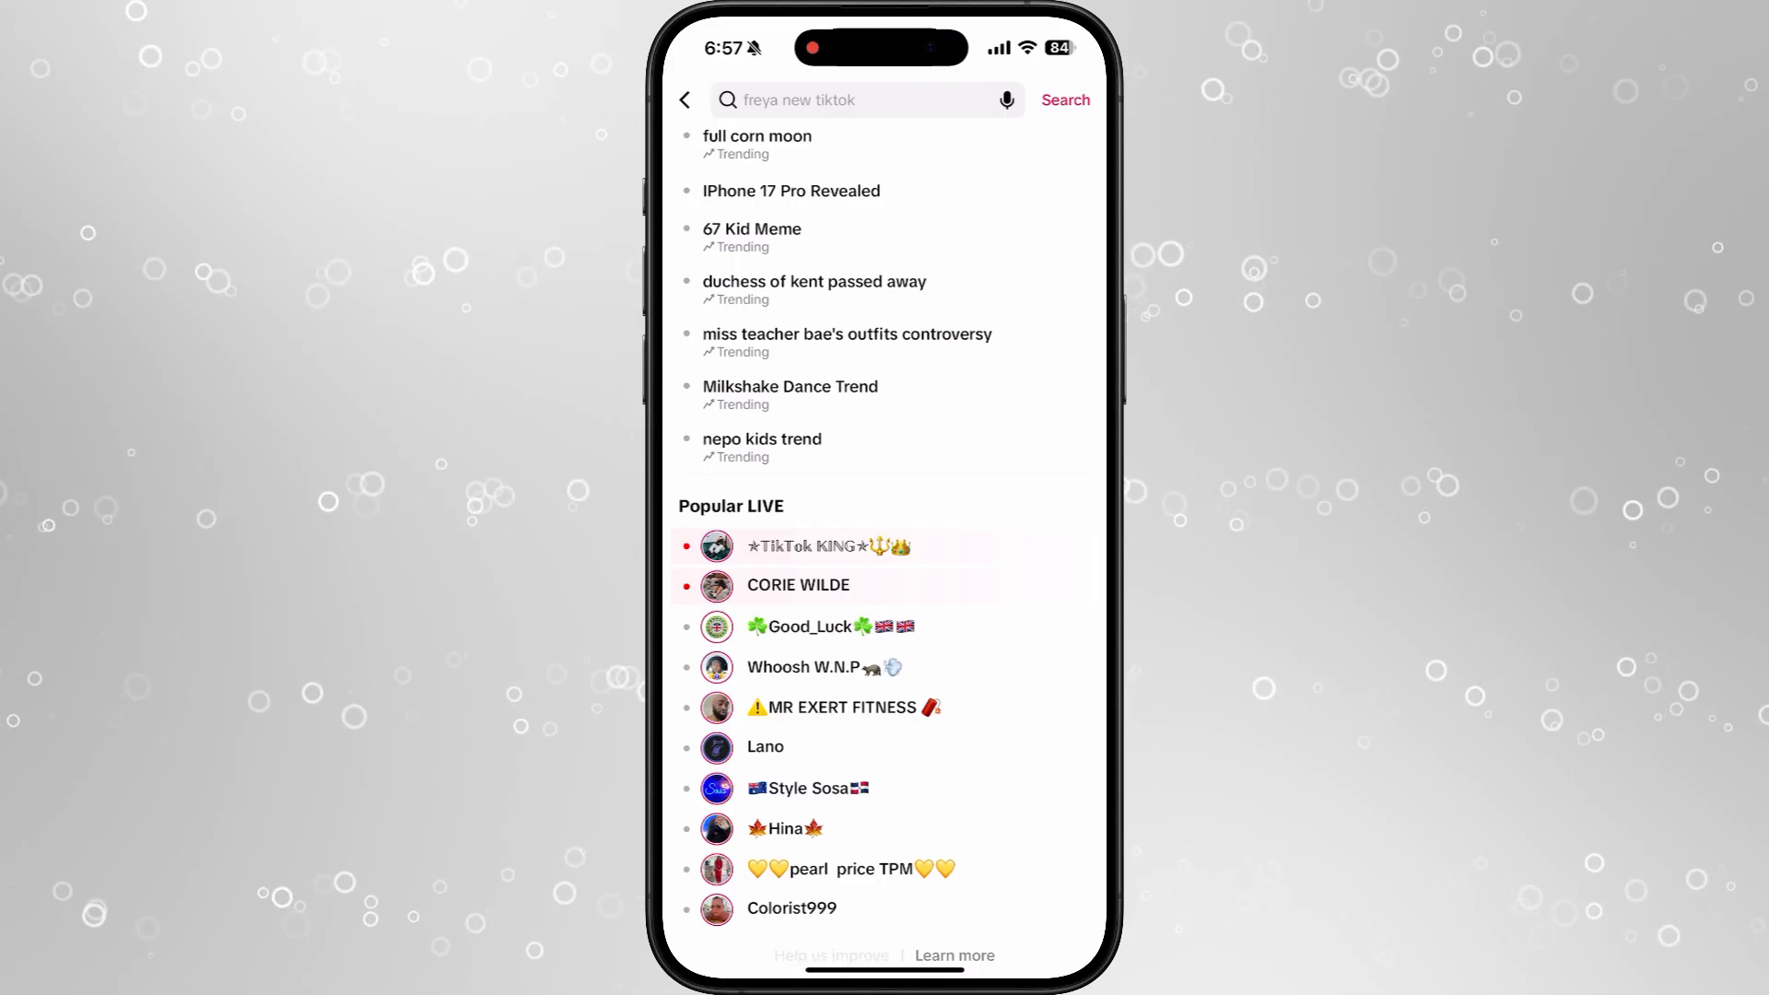
# Tap Help us improve below the suggested searches to open the search feedback form.
pyautogui.click(831, 955)
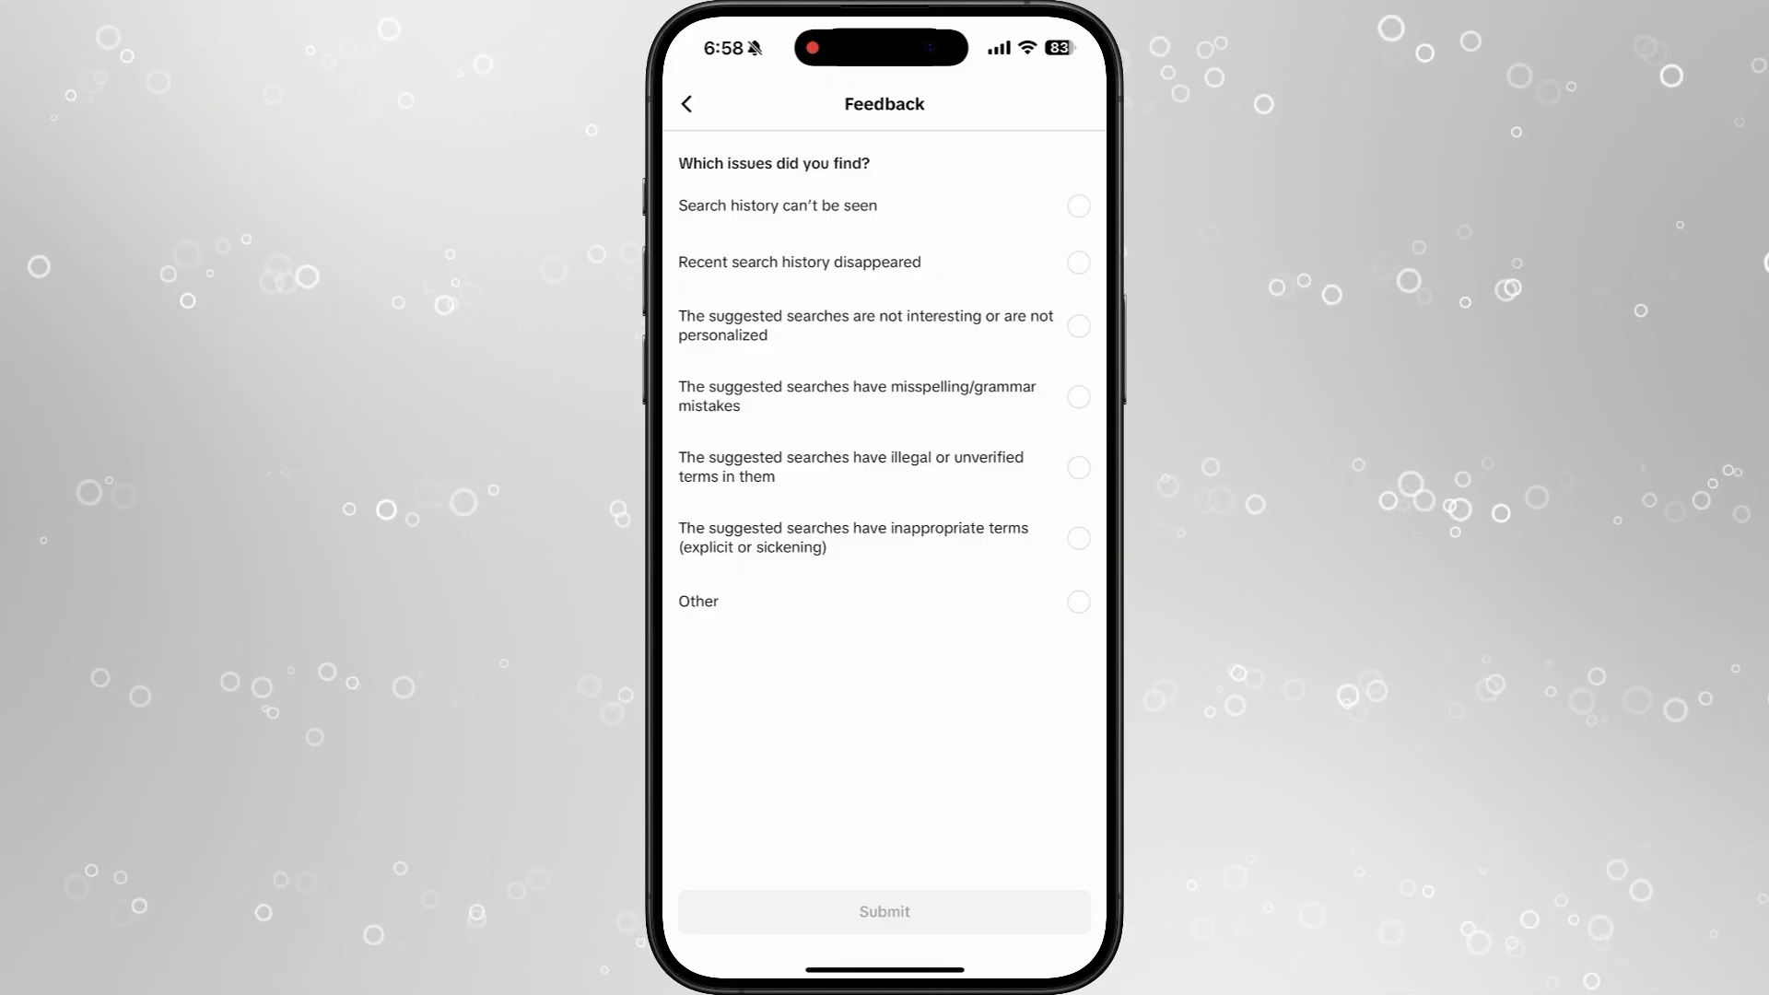
# Submit 'not interesting or not personalized' feedback on suggested searches, then relaunch TikTok.
pyautogui.click(1075, 326)
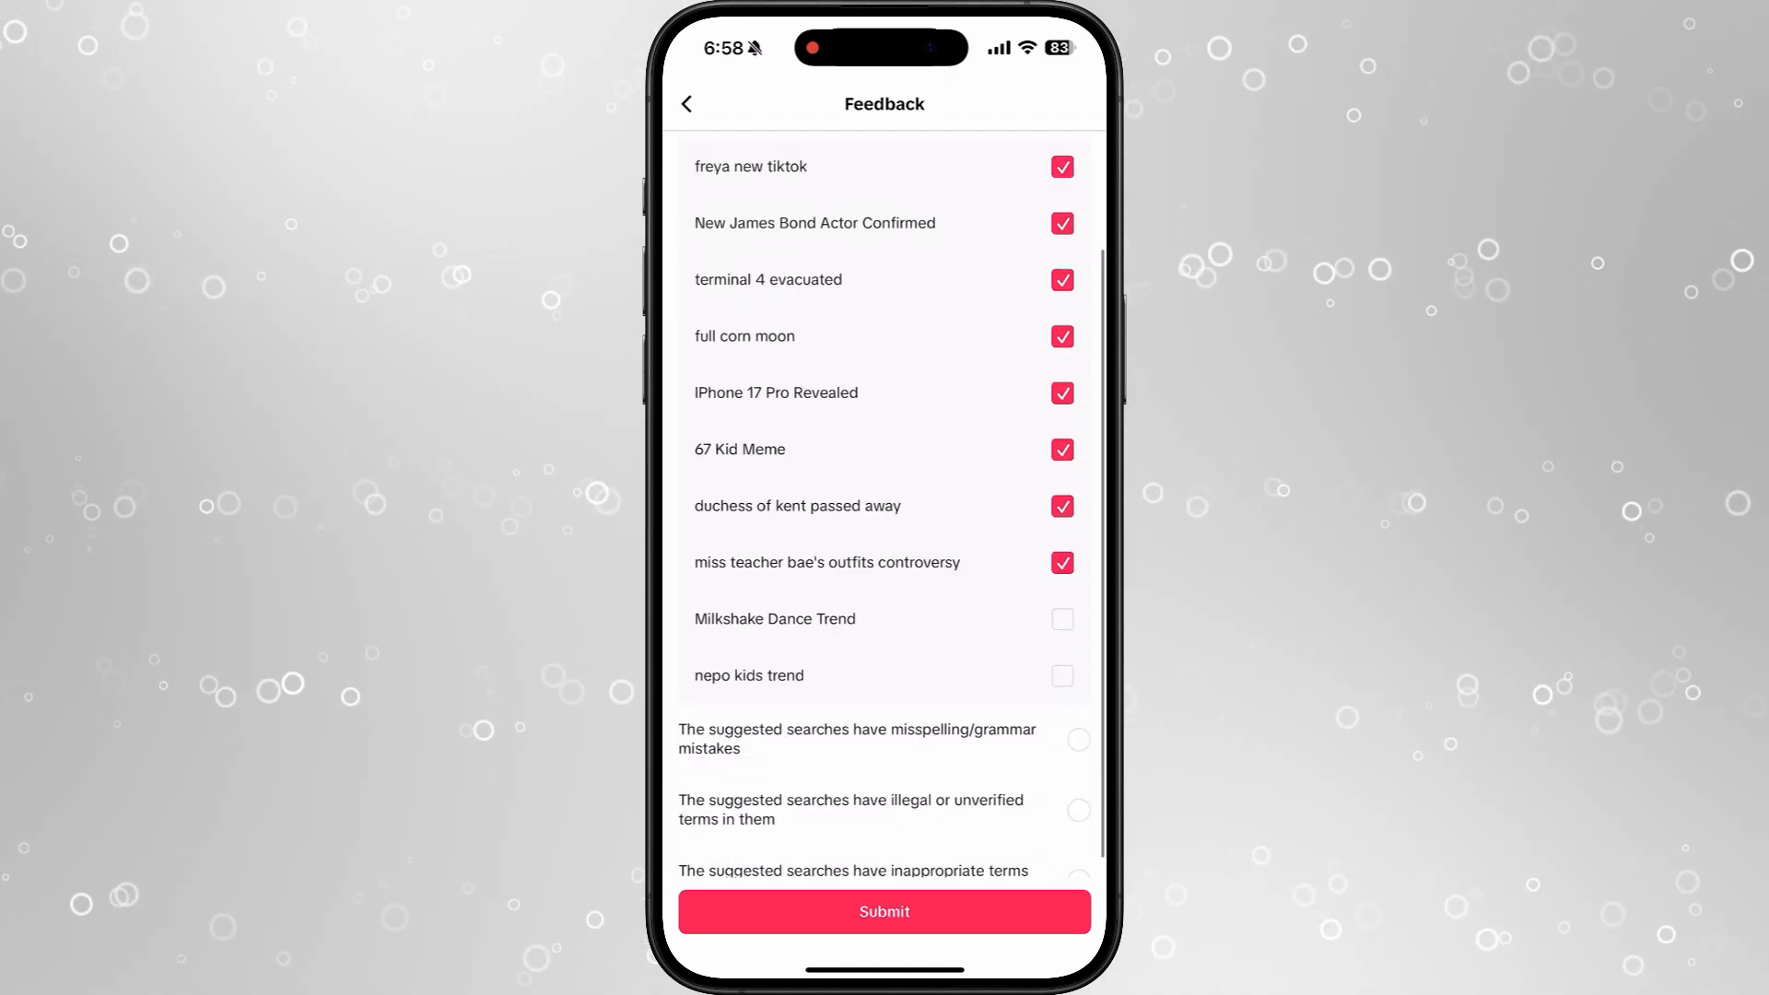
pyautogui.click(884, 911)
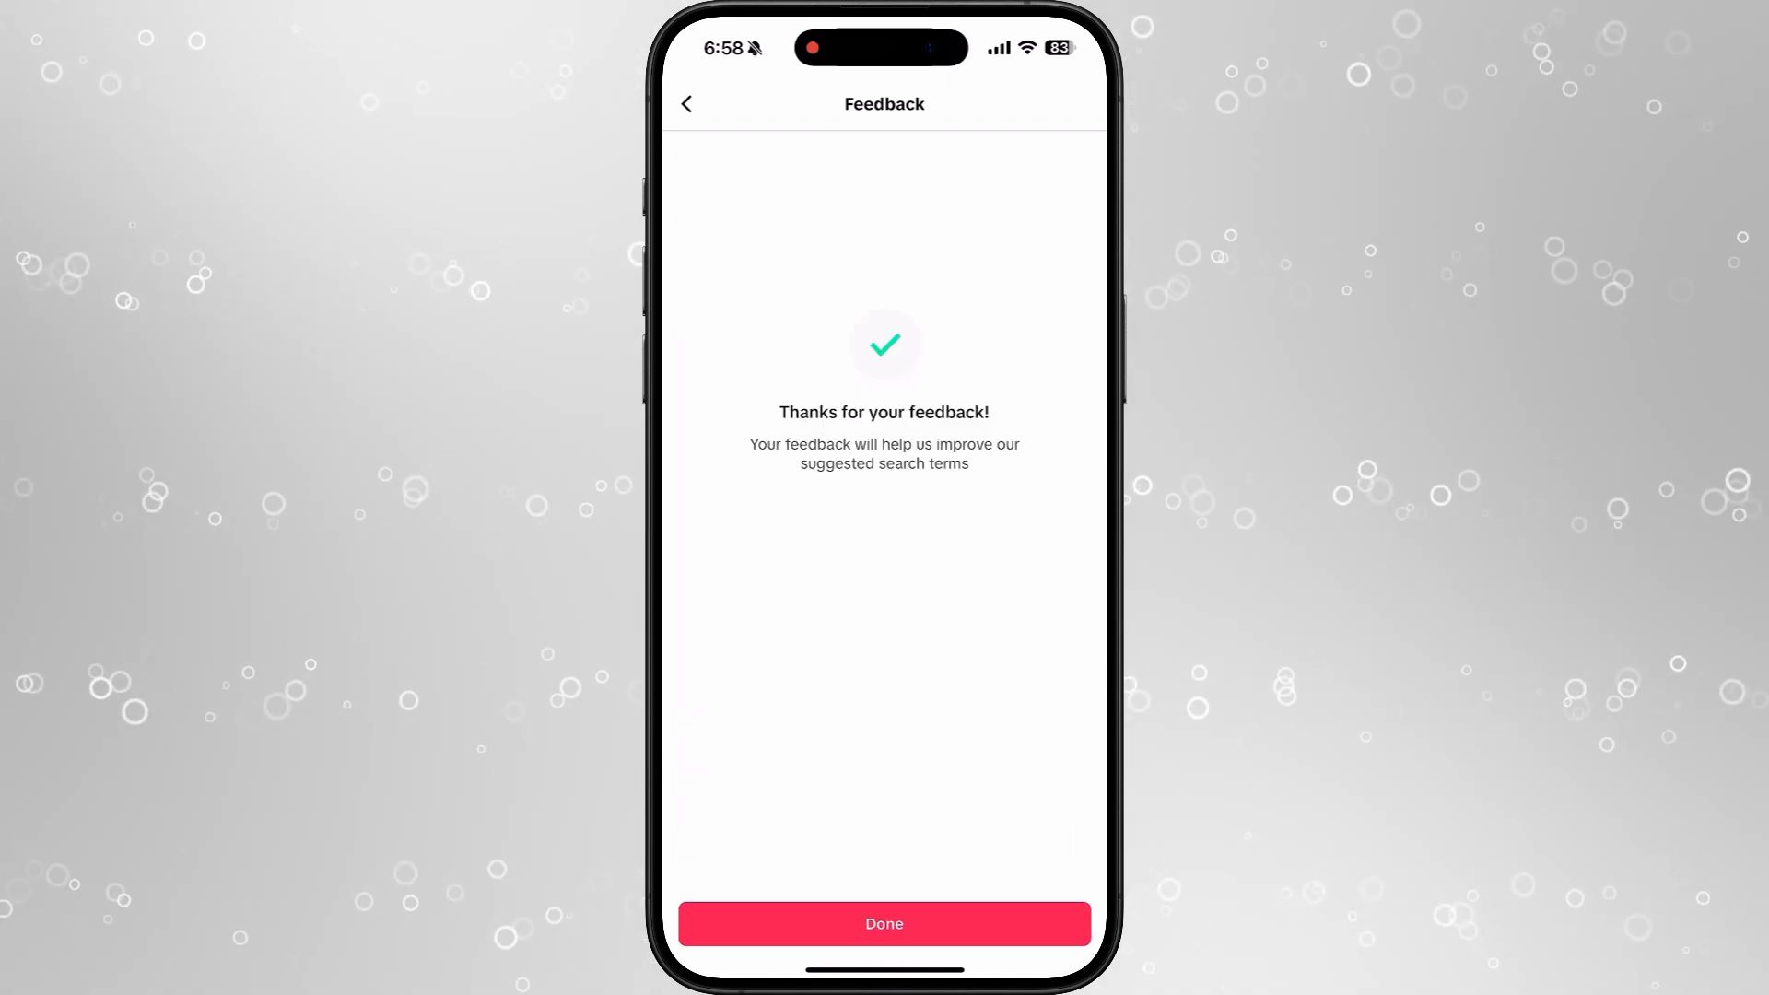
pyautogui.click(883, 923)
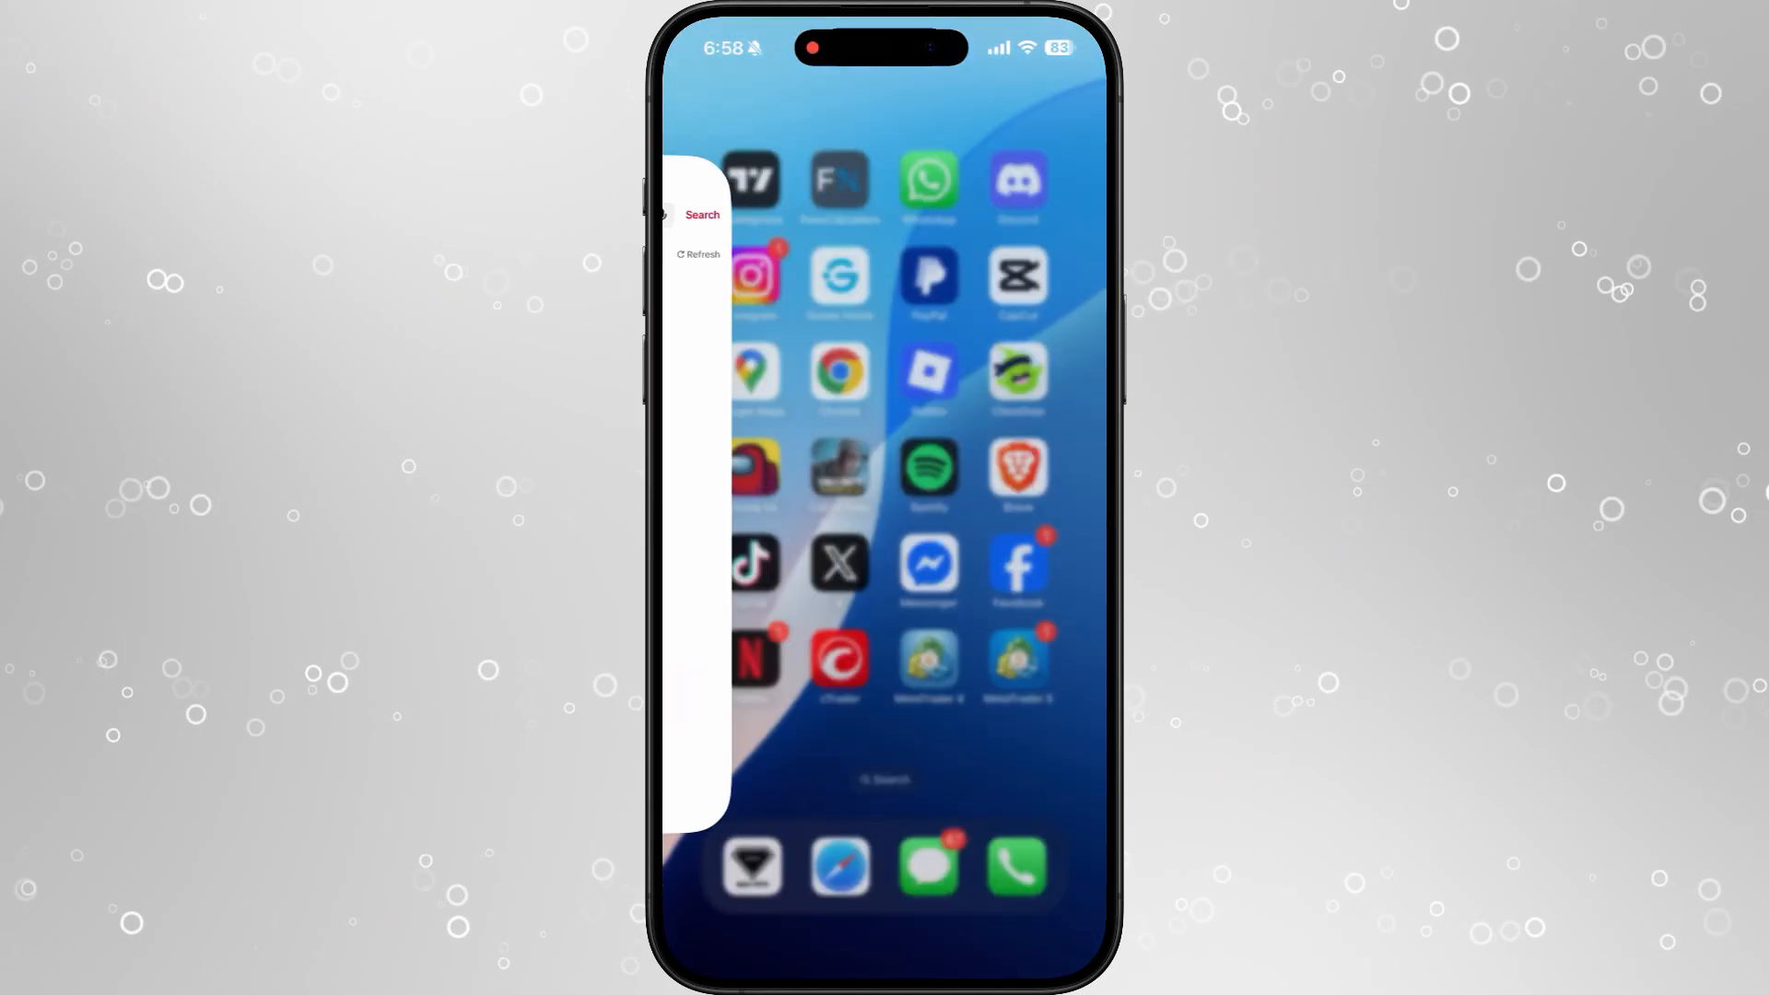
pyautogui.click(753, 564)
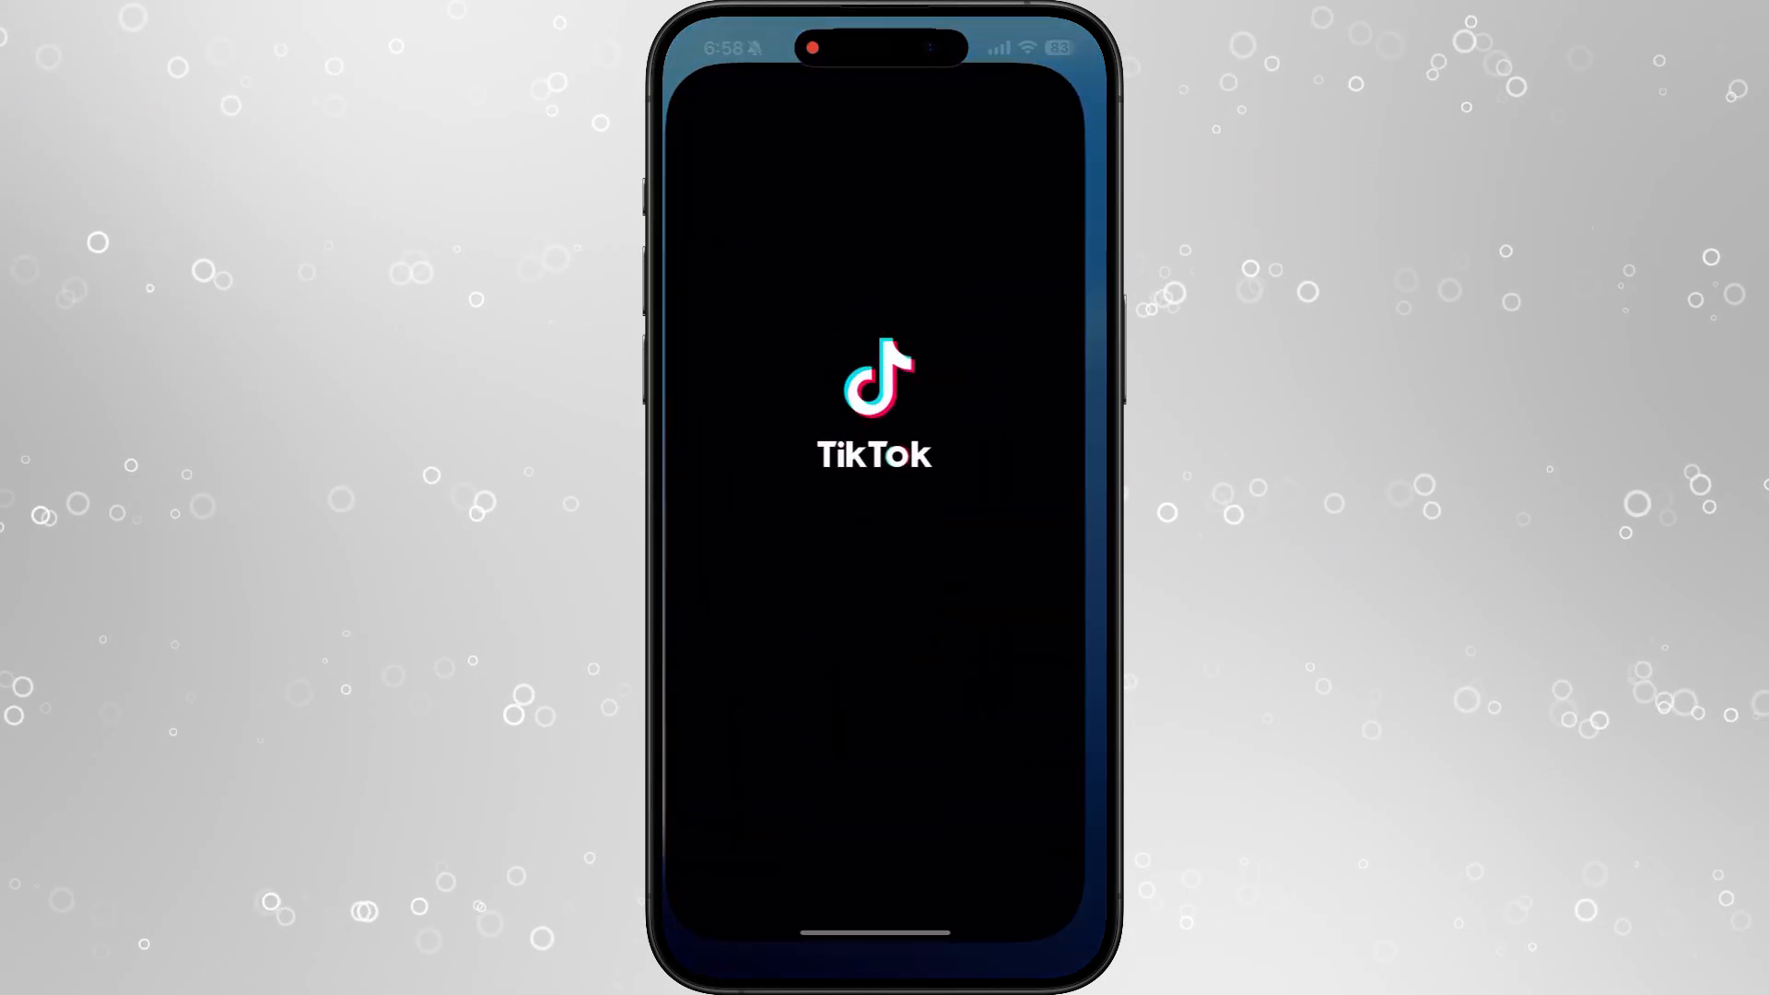